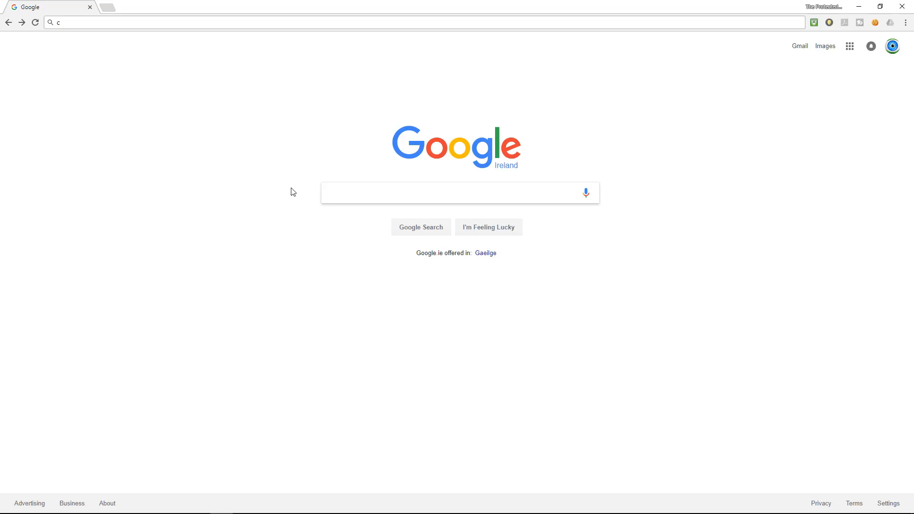
Step: Google 'curse launcher' and open the 'Twitch Client - Curse' result page
left_click(459, 193)
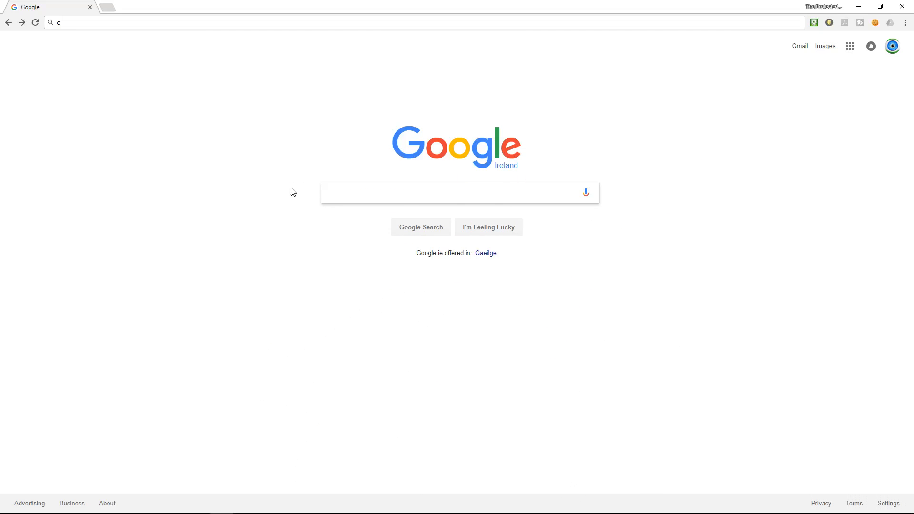
type("urse")
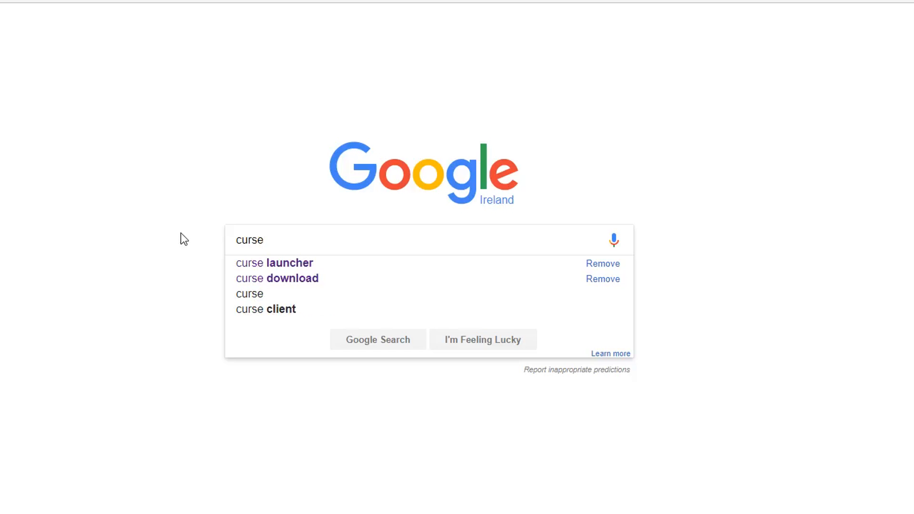
left_click(274, 262)
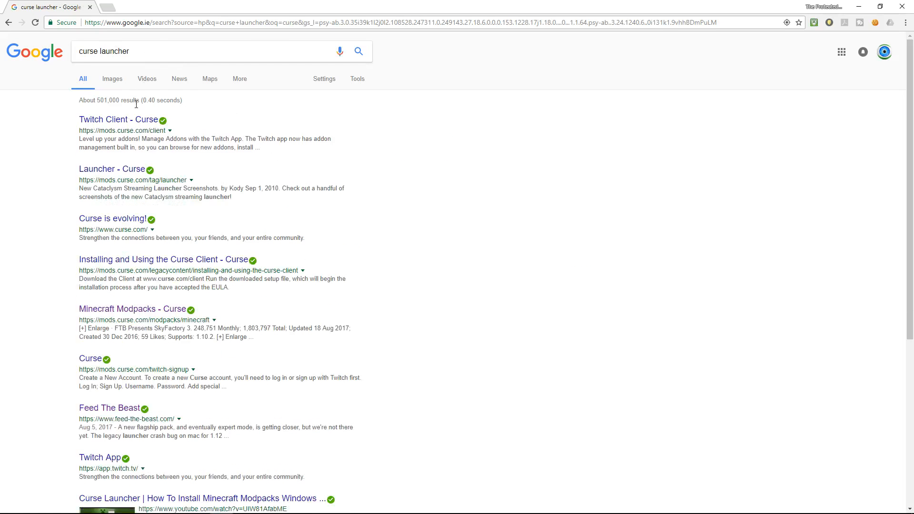
left_click(110, 120)
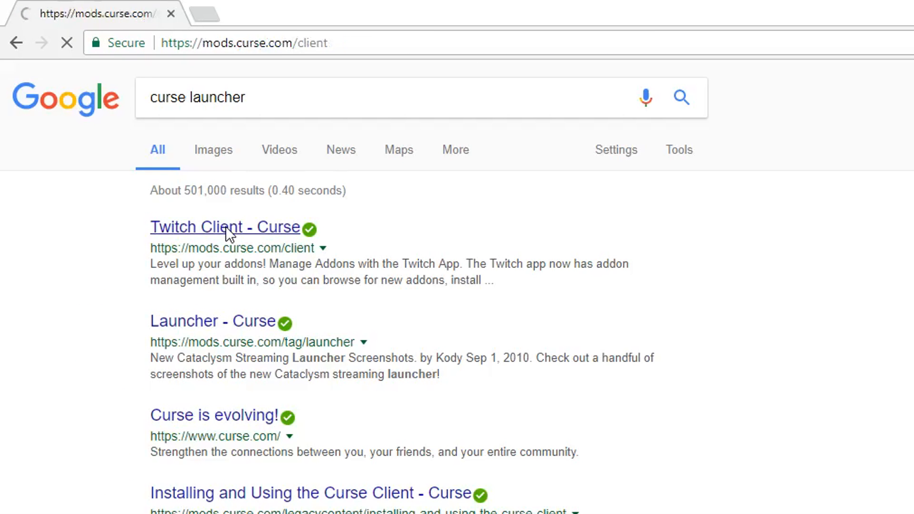
left_click(226, 227)
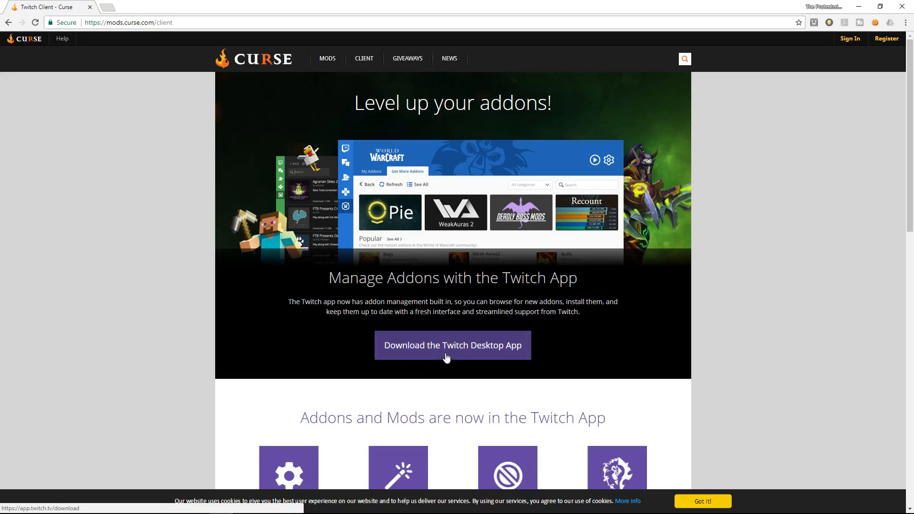
Step: Download TwitchSetup.exe from the Twitch Desktop App download page
left_click(452, 345)
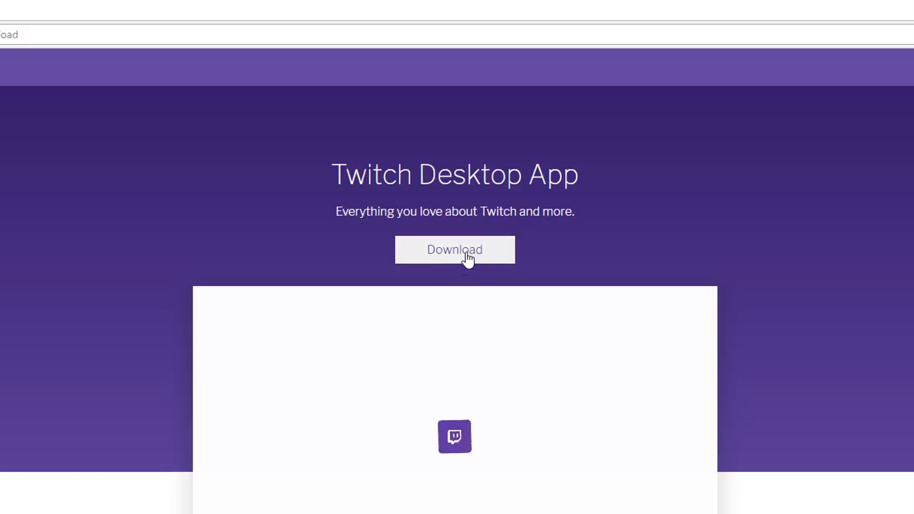
left_click(455, 249)
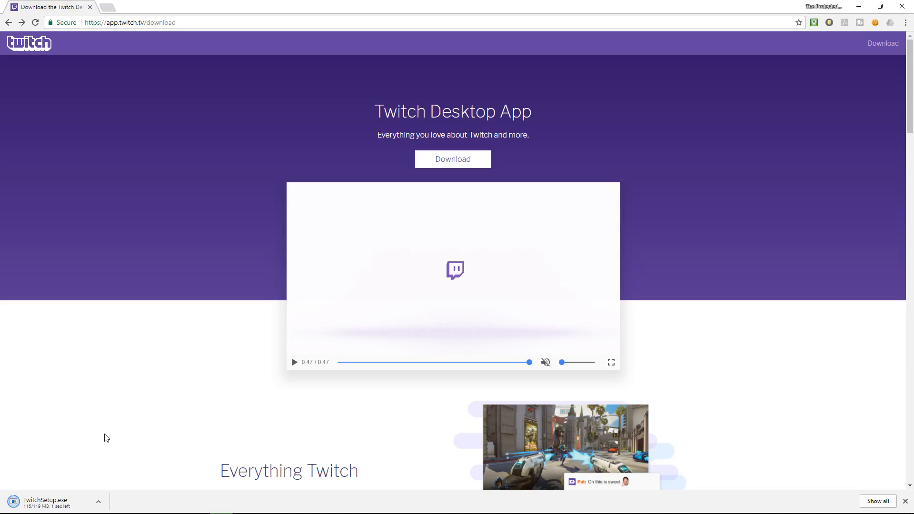
mouse_move(119, 471)
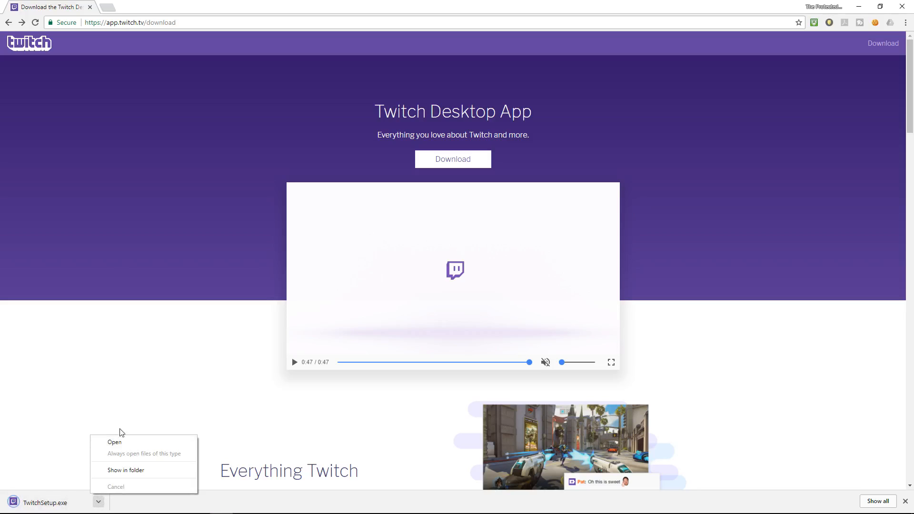
Step: Run TwitchSetup.exe and install the Twitch Desktop App until it launches
left_click(114, 442)
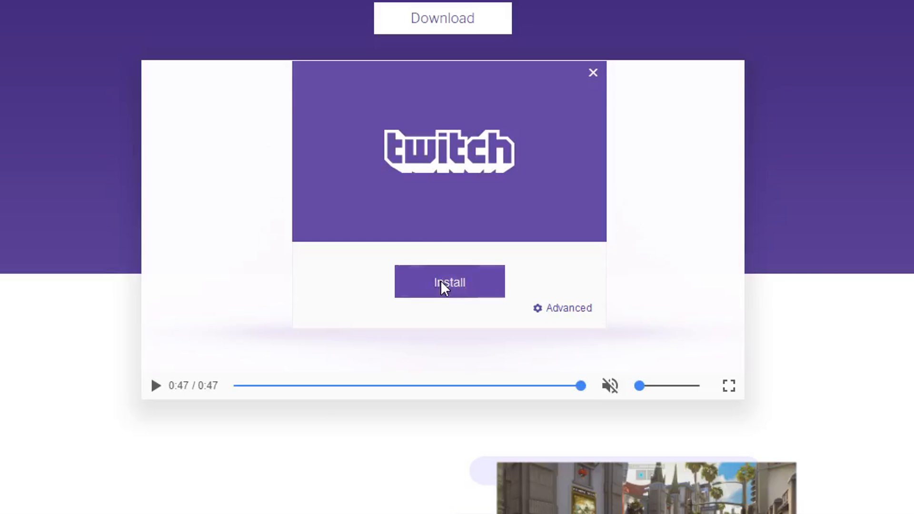
left_click(449, 282)
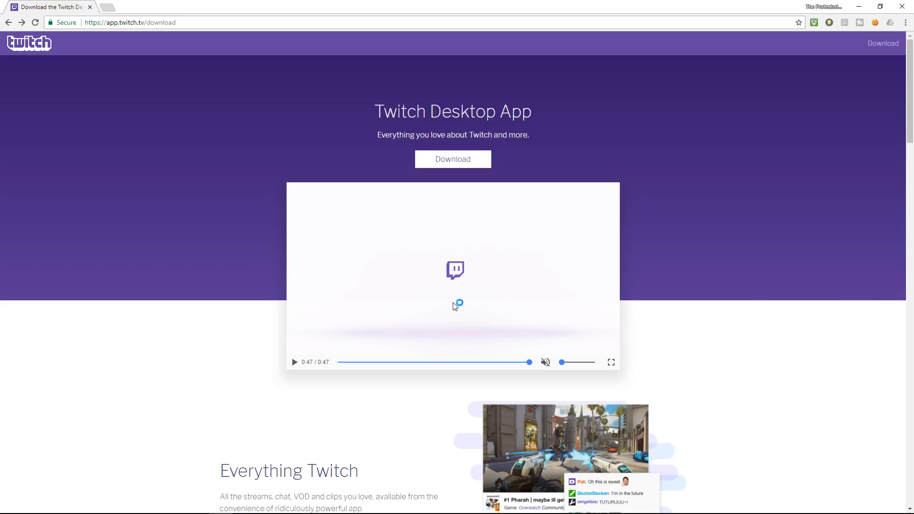
left_click(452, 158)
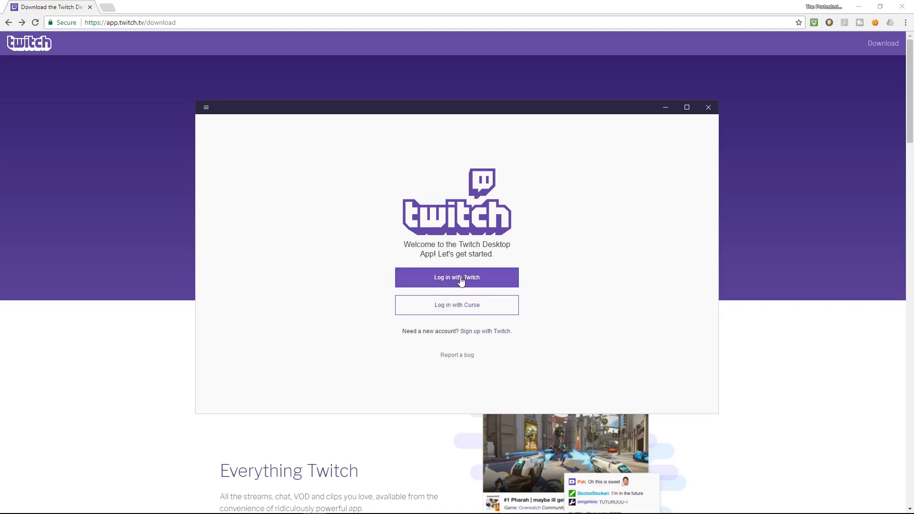
Step: Sign in to the Twitch Desktop App through the 'Log in with your Curse account' option
left_click(457, 276)
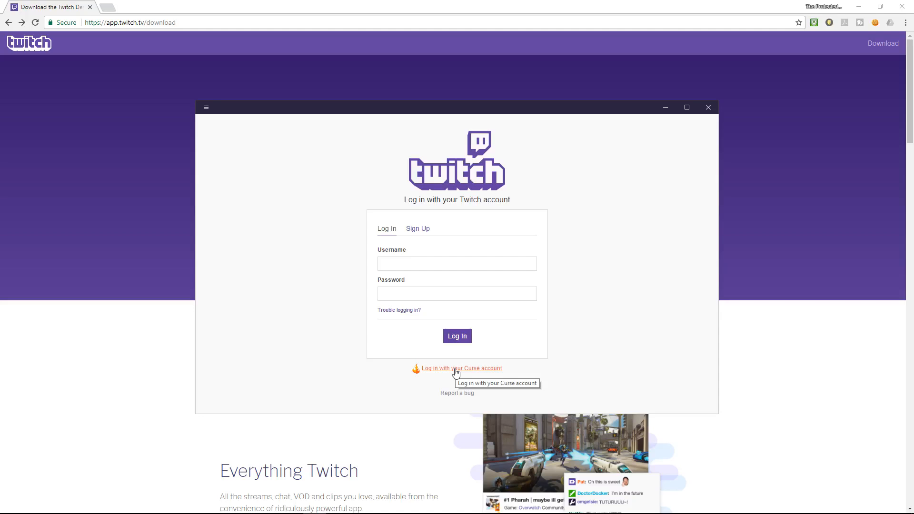
mouse_move(461, 202)
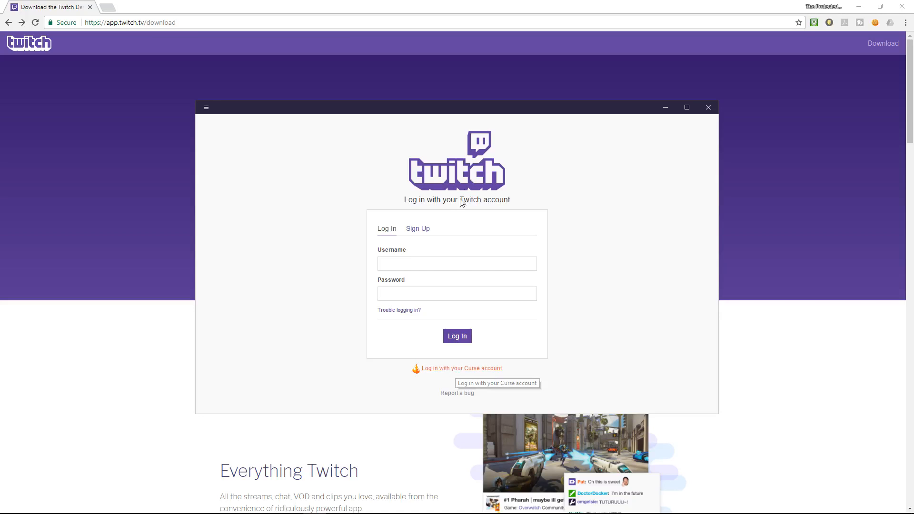
mouse_move(460, 372)
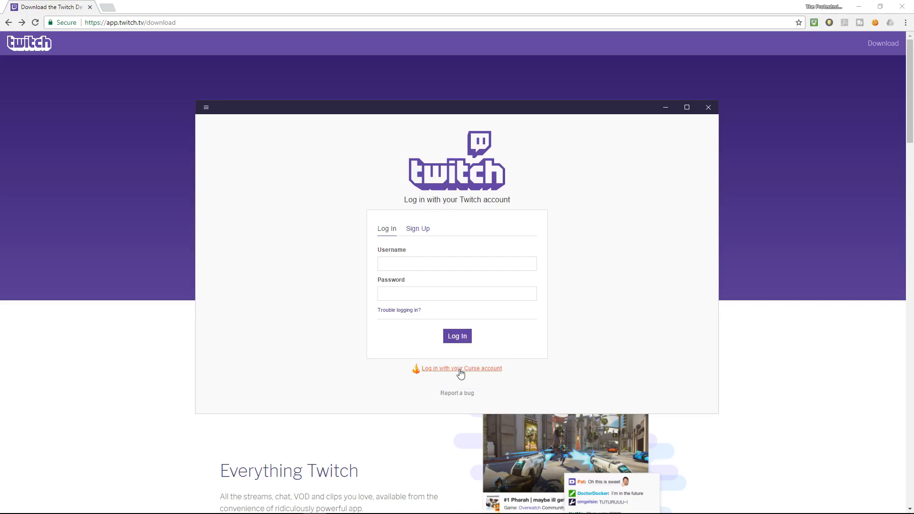
left_click(462, 368)
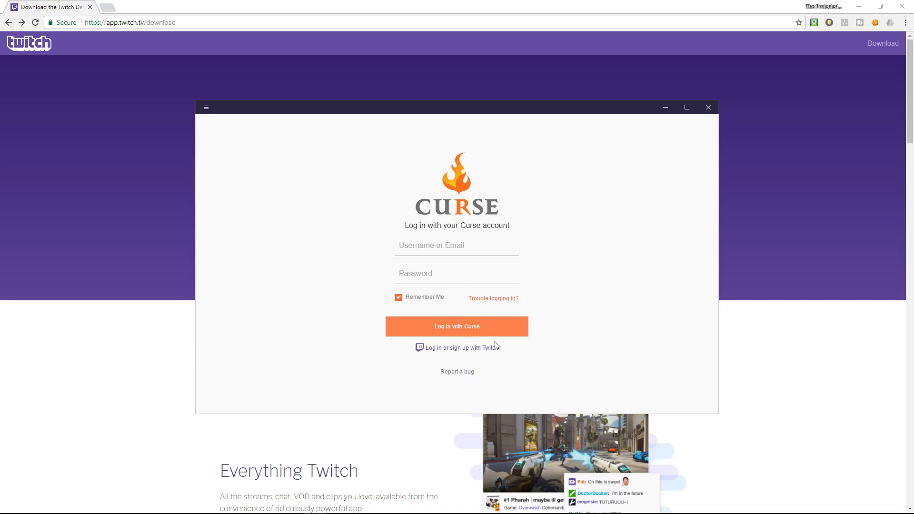
mouse_move(429, 340)
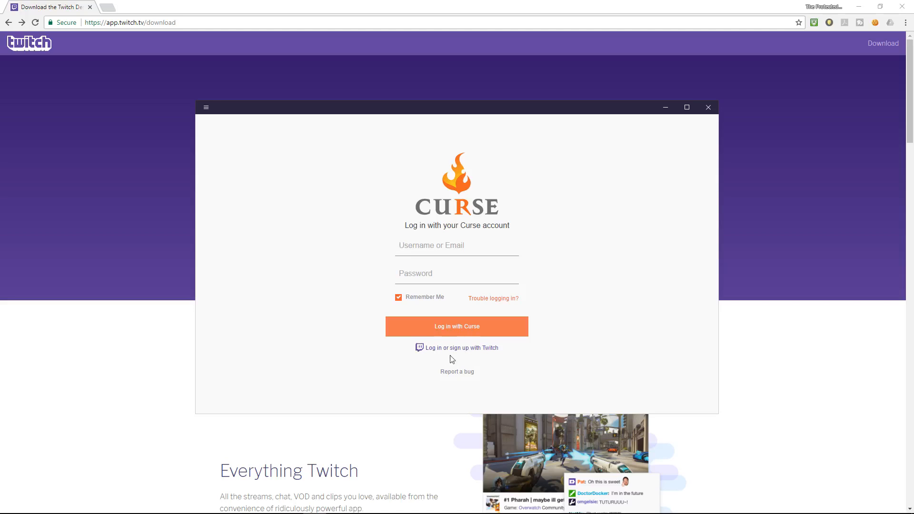
left_click(461, 347)
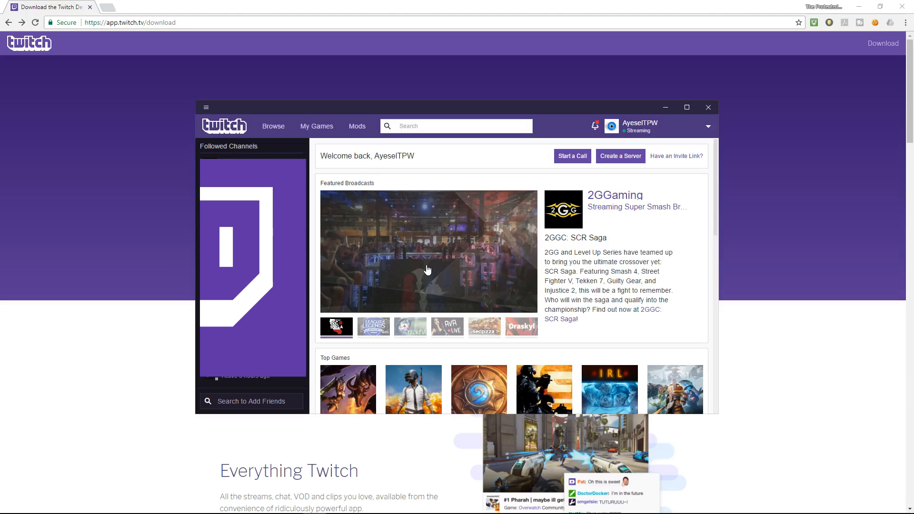
mouse_move(348, 290)
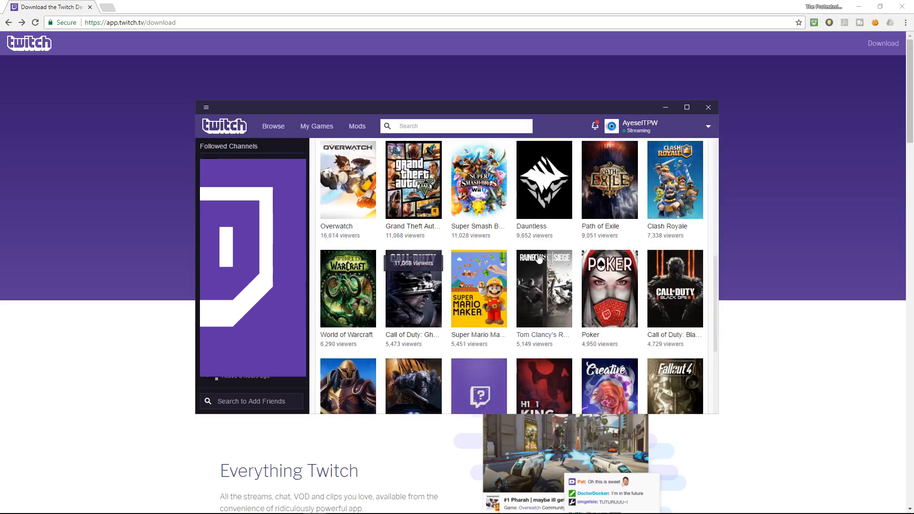
scroll("down", 3)
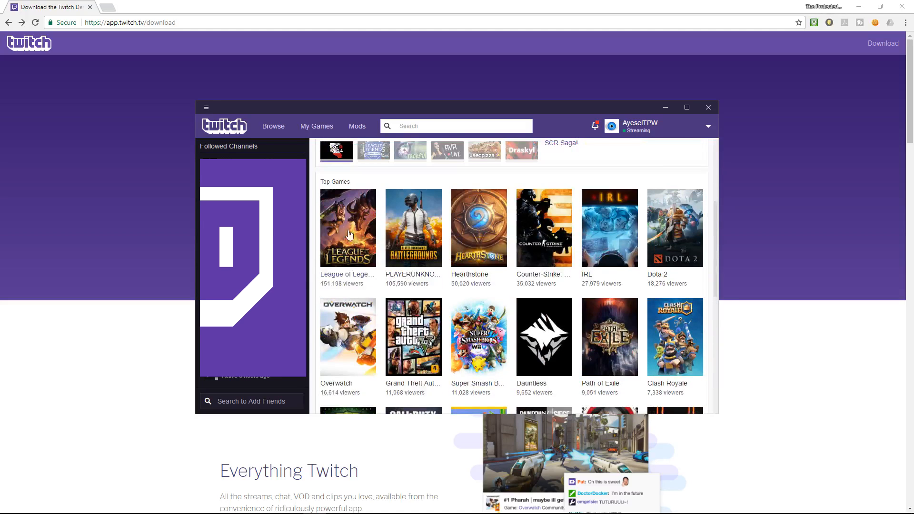
mouse_move(563, 218)
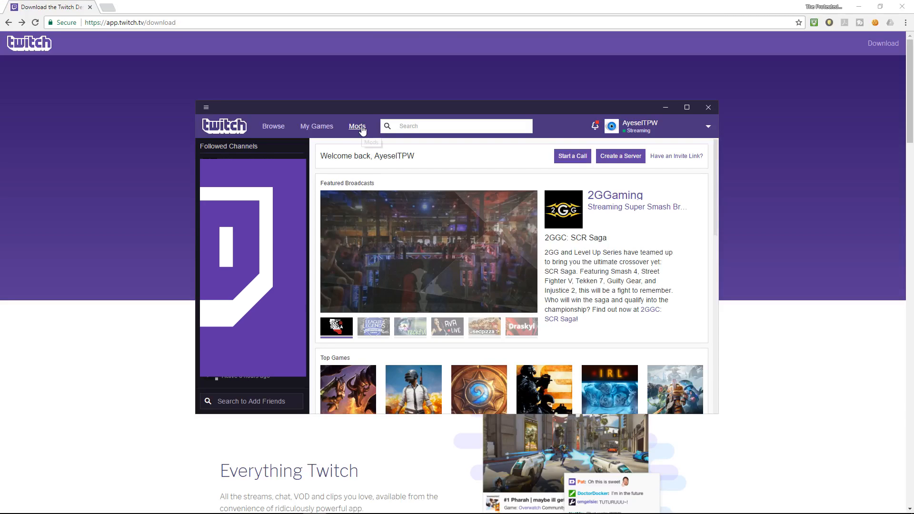
Step: Open Minecraft's My Modpacks, listing the installed Sprout and FTB Departed packs
left_click(357, 126)
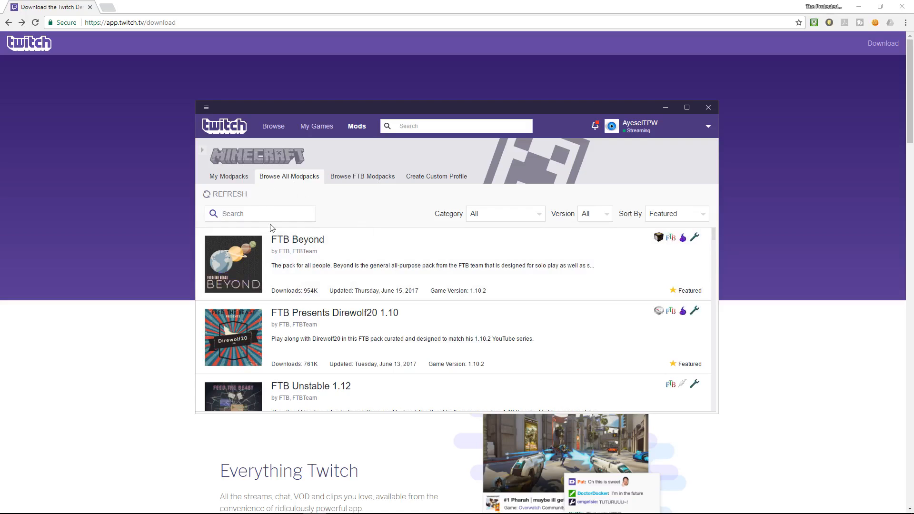
mouse_move(326, 229)
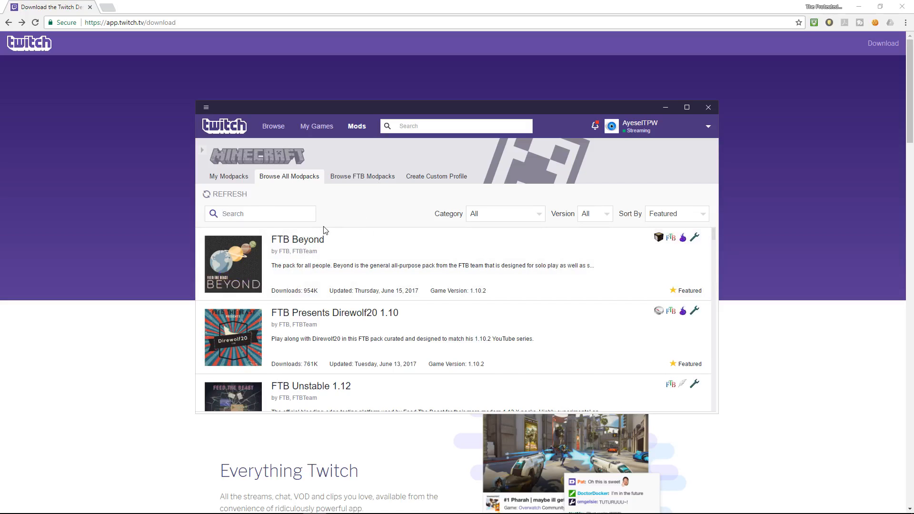
mouse_move(251, 182)
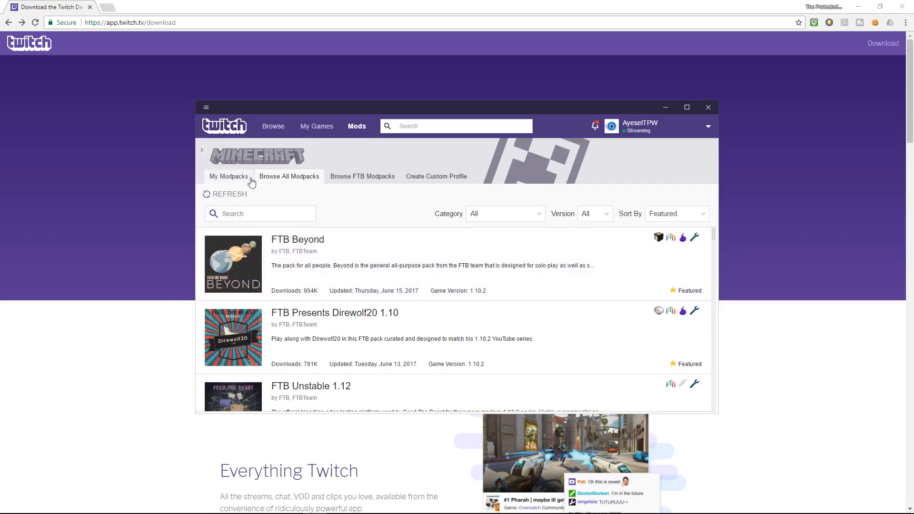
left_click(229, 176)
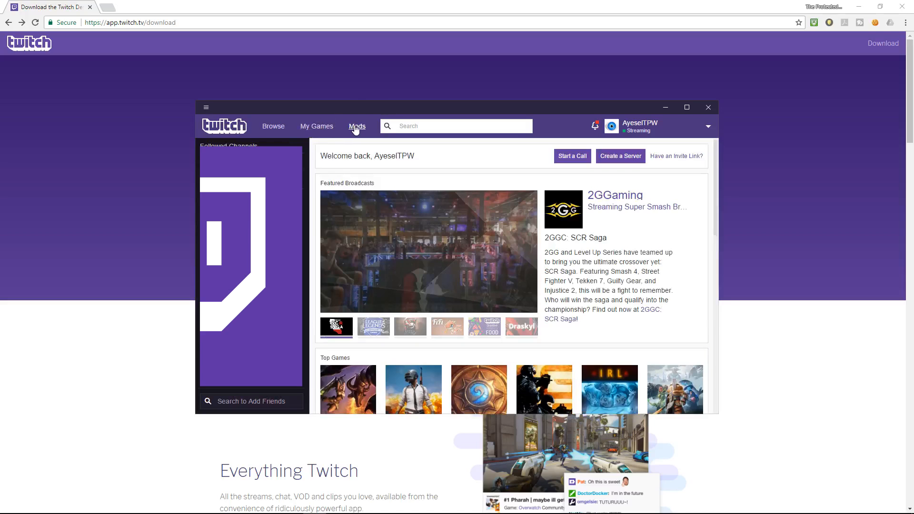
left_click(357, 126)
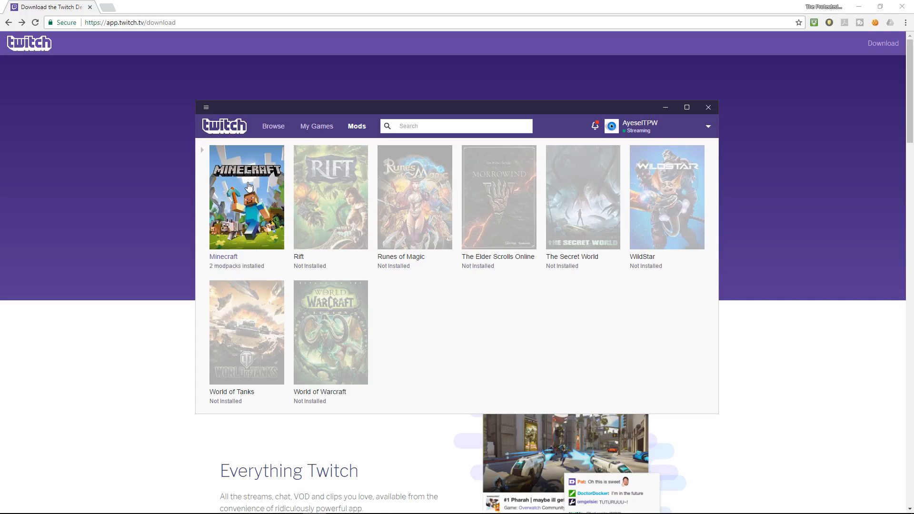
mouse_move(254, 177)
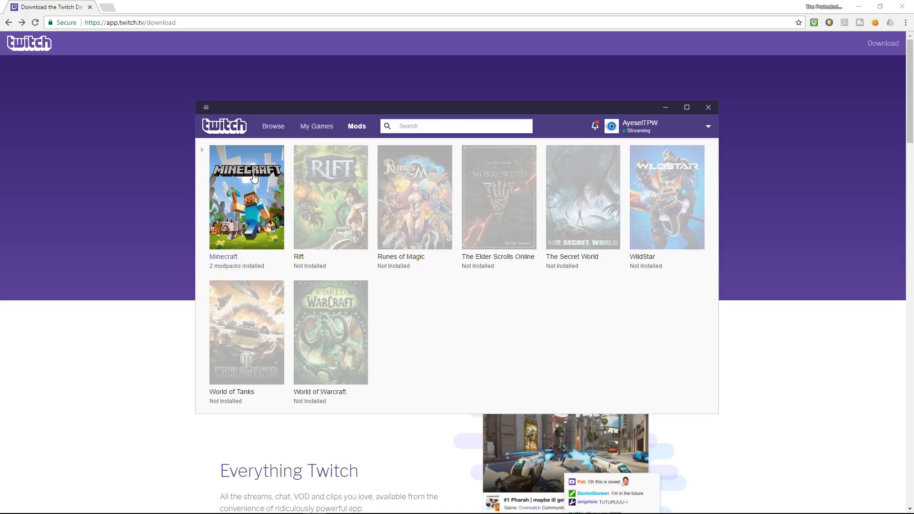
left_click(247, 197)
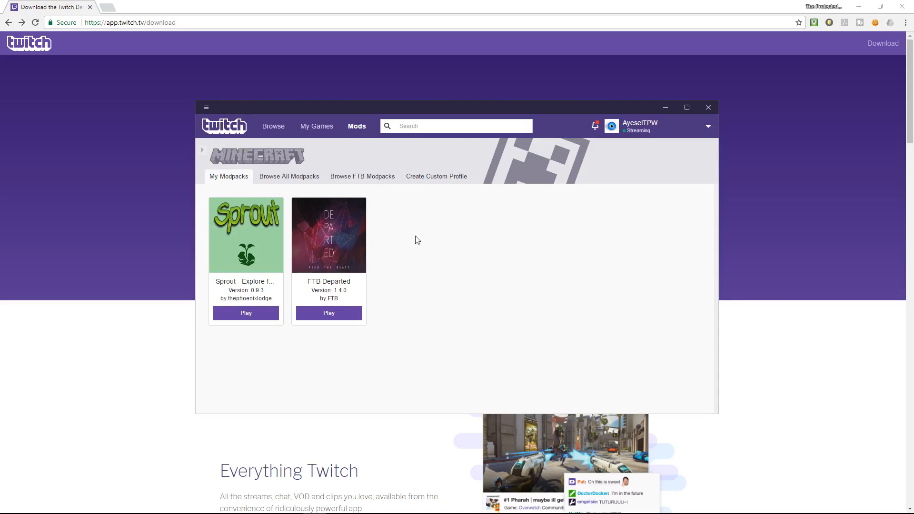
mouse_move(234, 310)
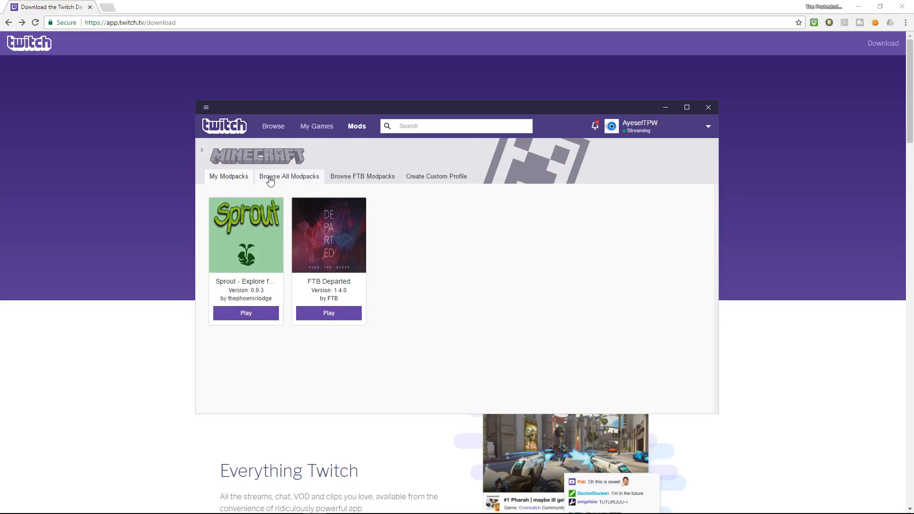
Step: Browse FTB Modpacks in a maximized window and install FTB Infinity Evolved
left_click(362, 176)
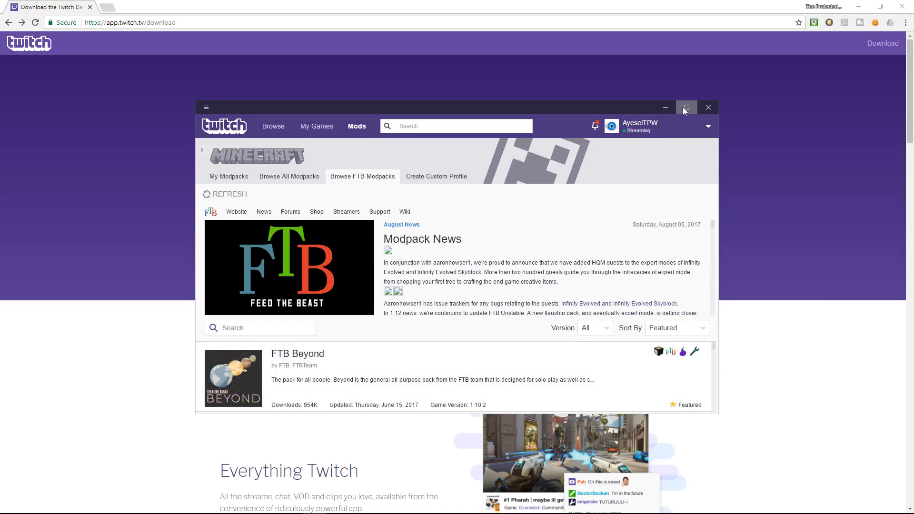
left_click(686, 107)
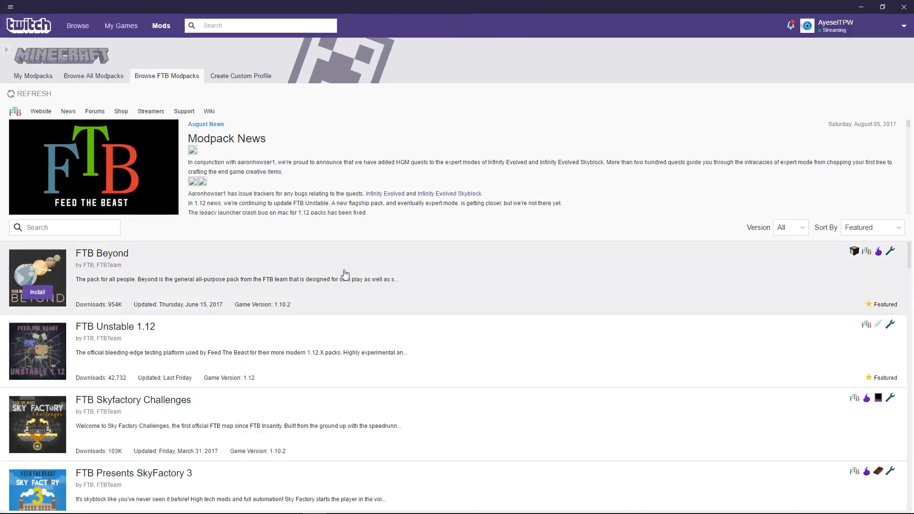
mouse_move(135, 264)
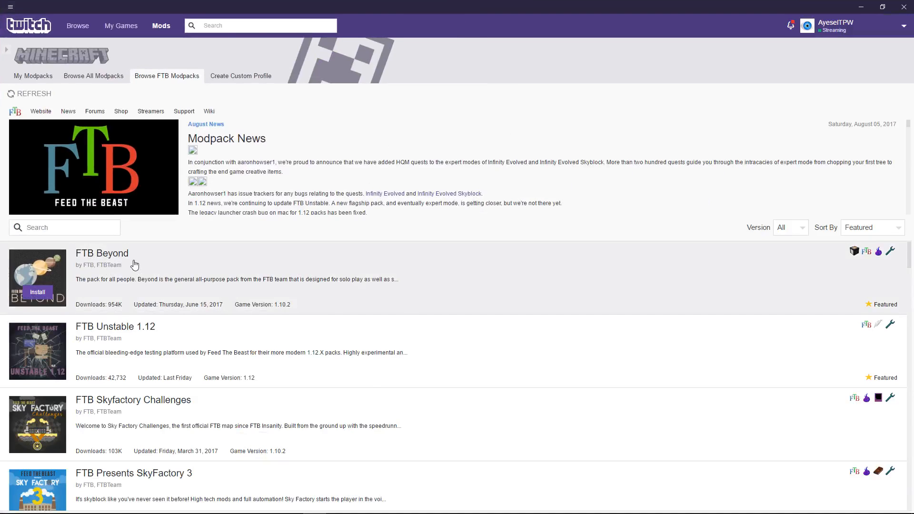
scroll("down", 3)
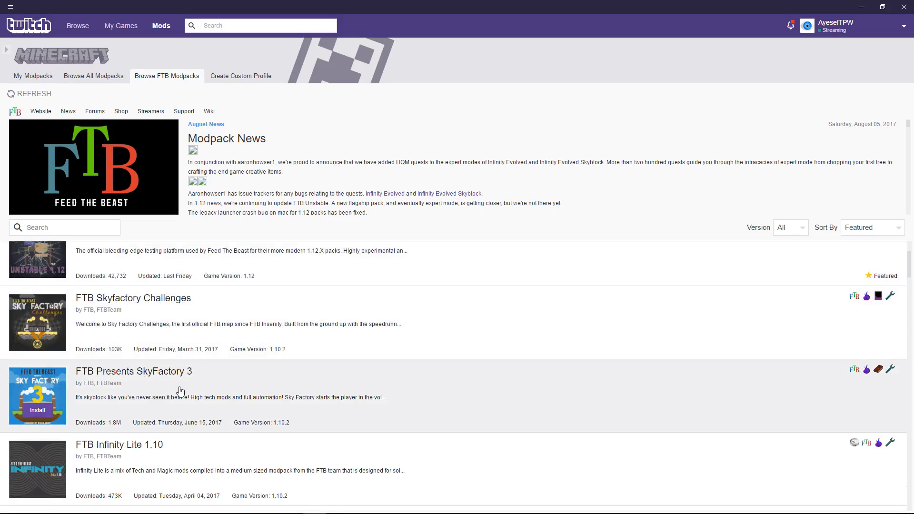
scroll("down", 3)
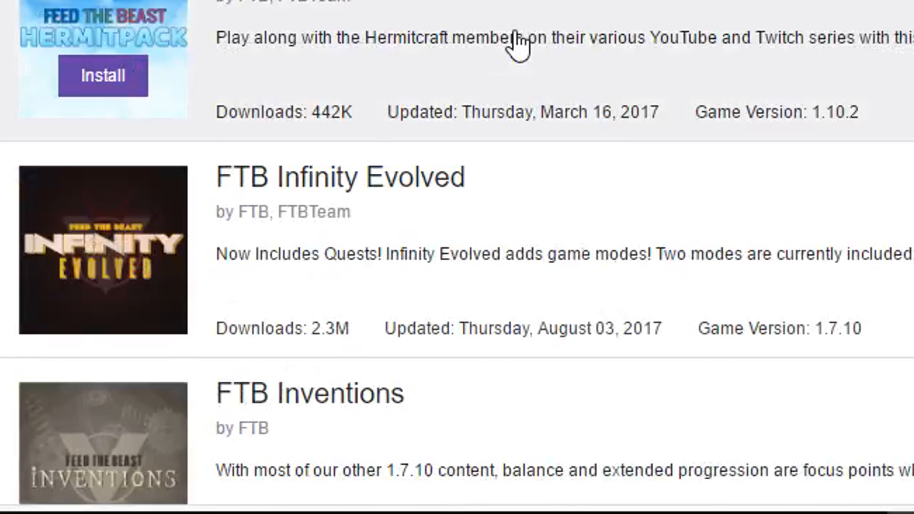
scroll("down", 3)
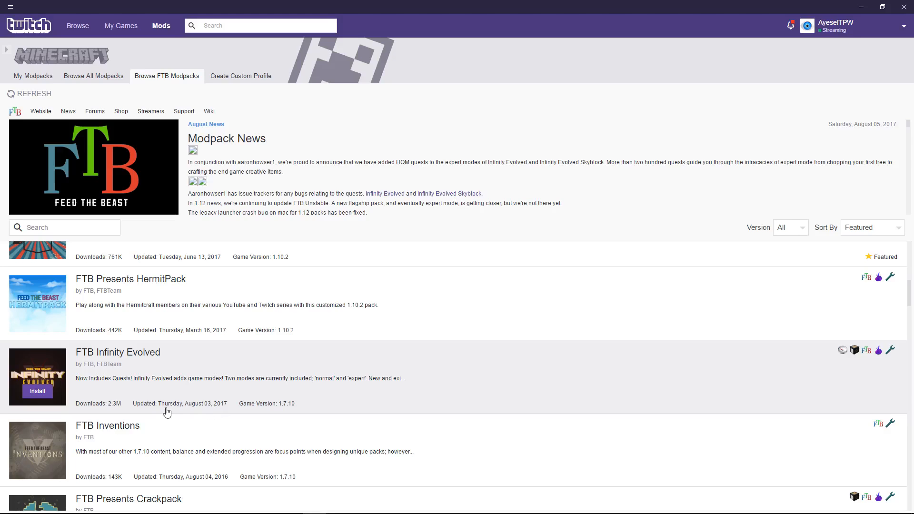
mouse_move(207, 408)
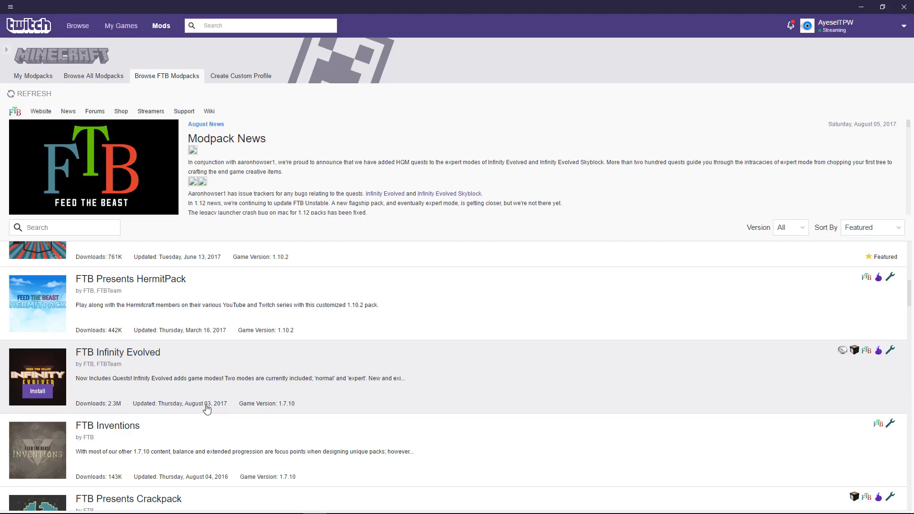
mouse_move(230, 401)
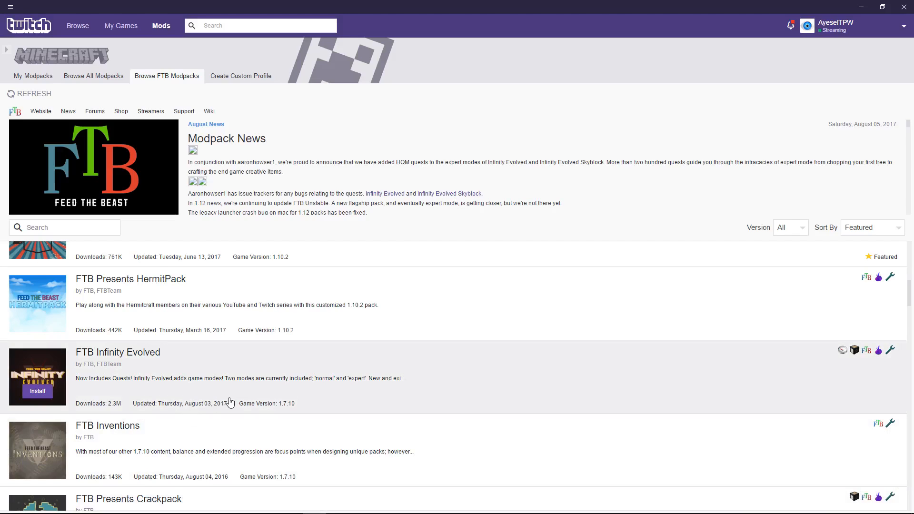
mouse_move(95, 394)
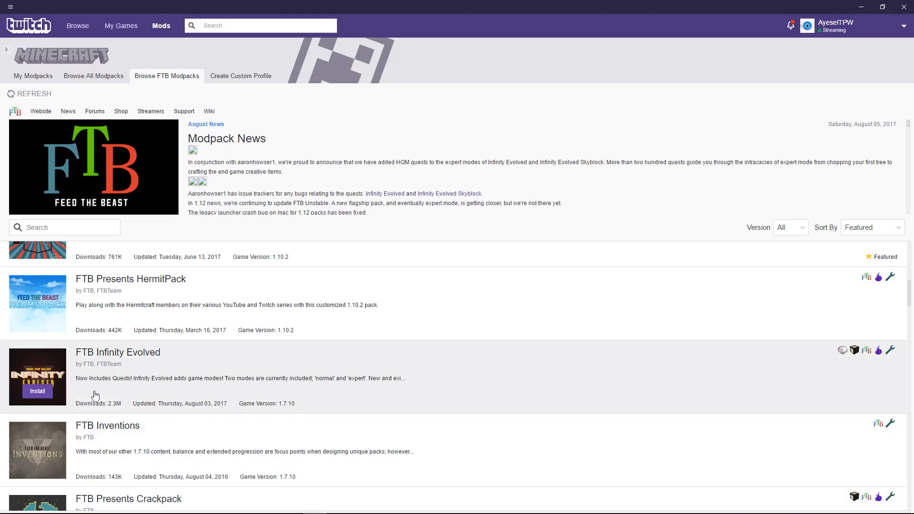
mouse_move(190, 383)
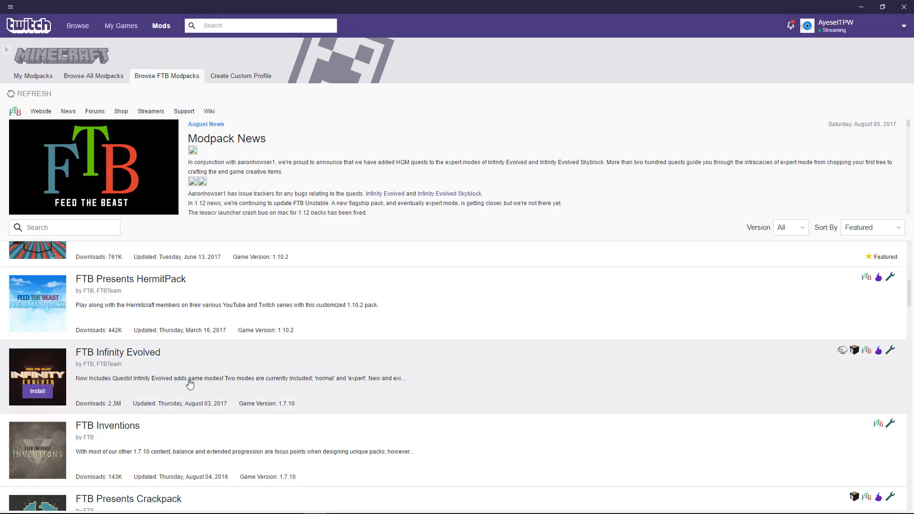
mouse_move(116, 409)
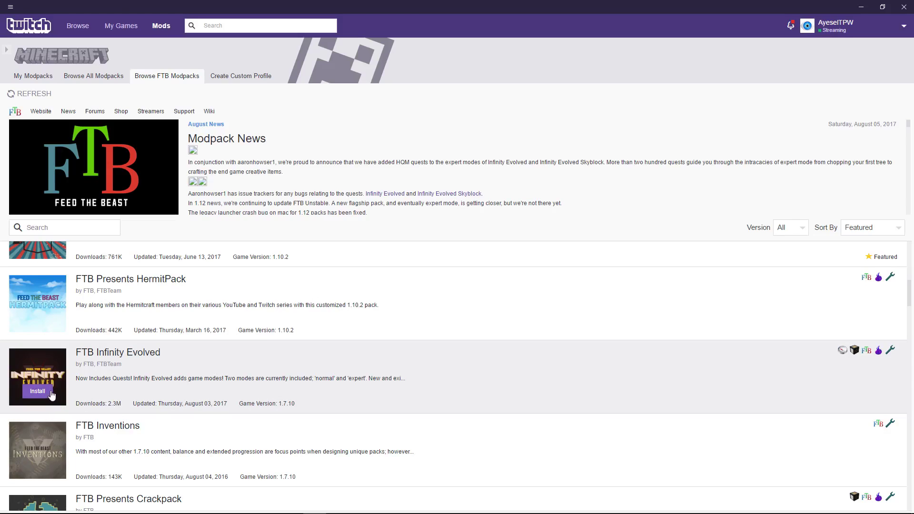
mouse_move(173, 378)
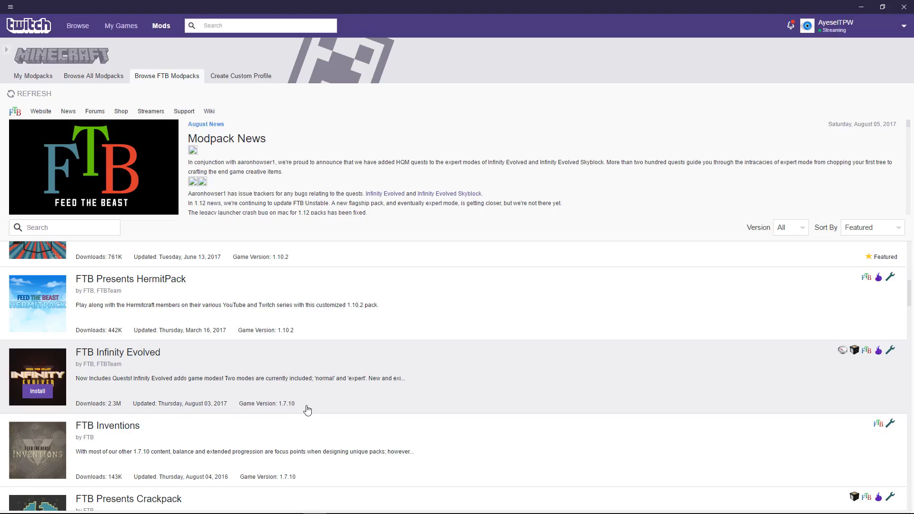
mouse_move(277, 407)
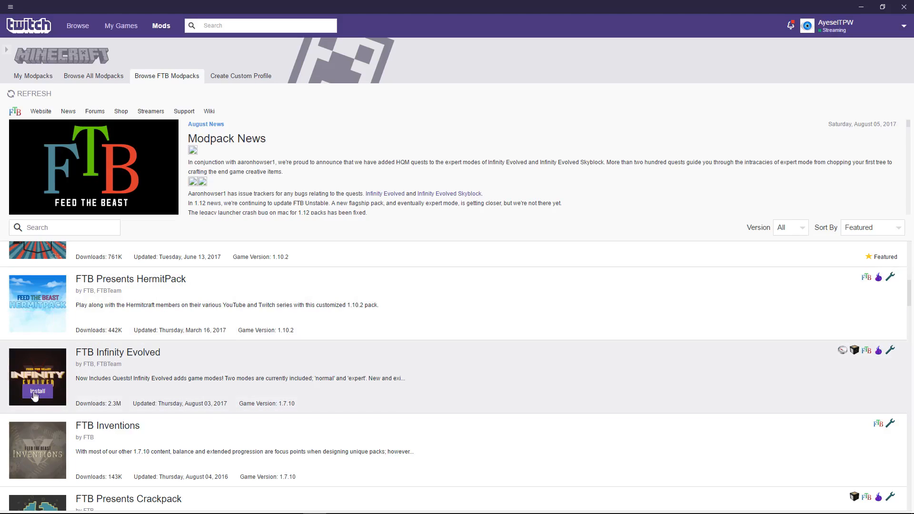
left_click(38, 390)
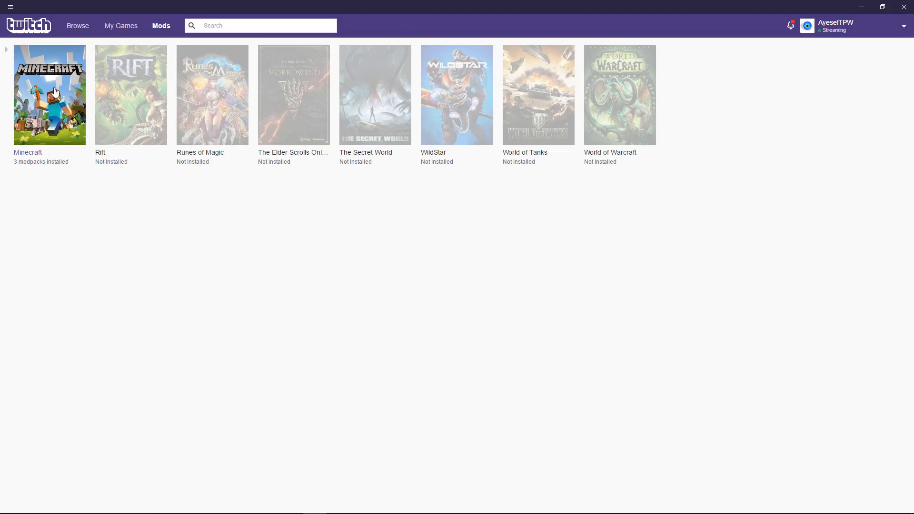
Step: Open Minecraft's My Modpacks and play FTB Infinity Evolved
left_click(50, 95)
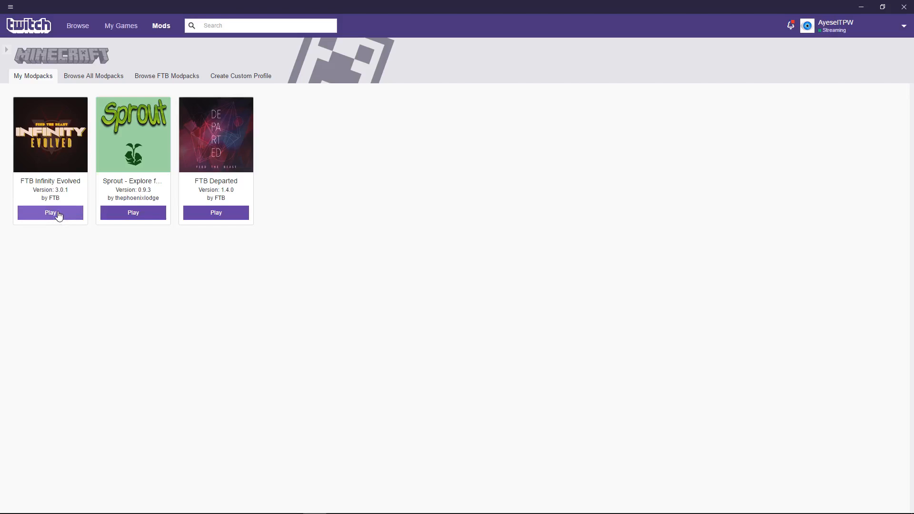
left_click(50, 212)
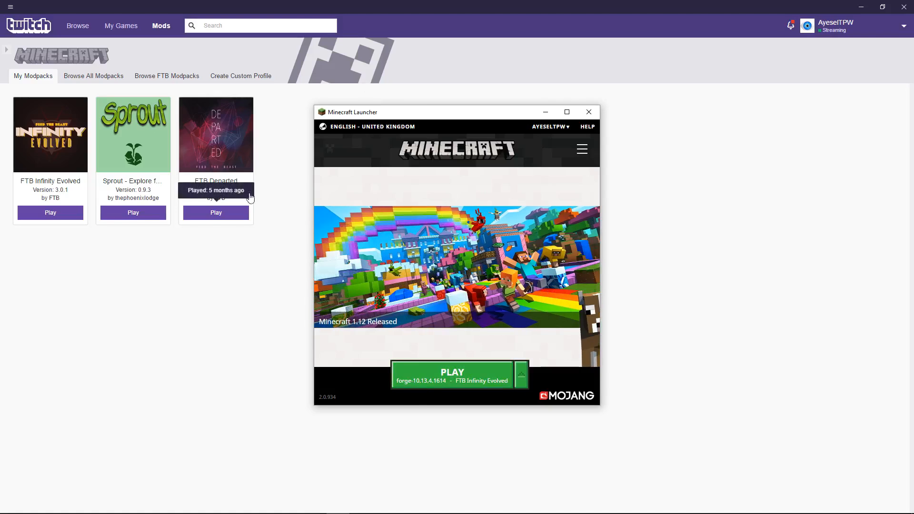
Step: Start the FTB Infinity Evolved Forge profile from the Minecraft Launcher
left_click(452, 374)
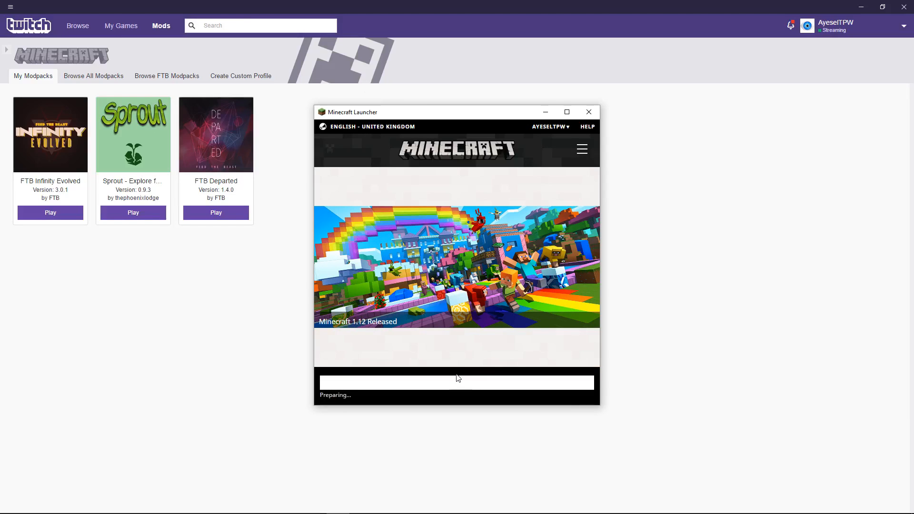
left_click(588, 111)
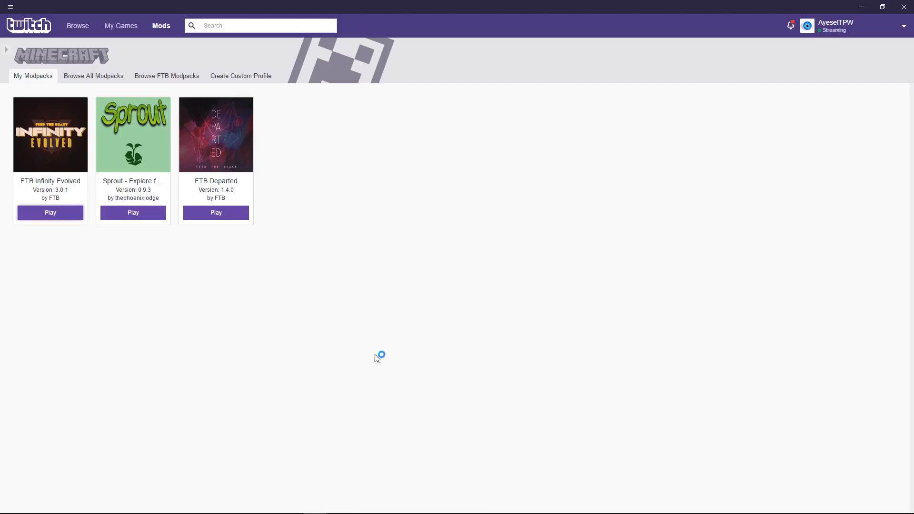
mouse_move(416, 411)
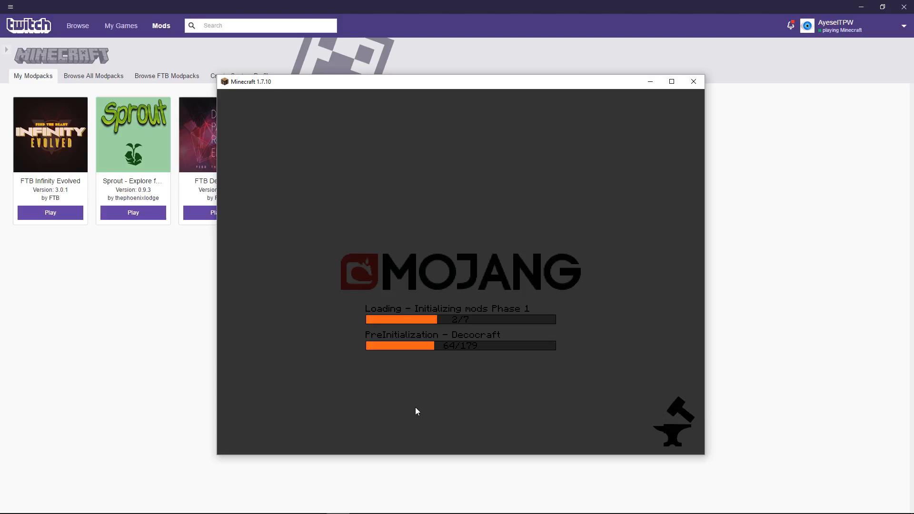
mouse_move(679, 343)
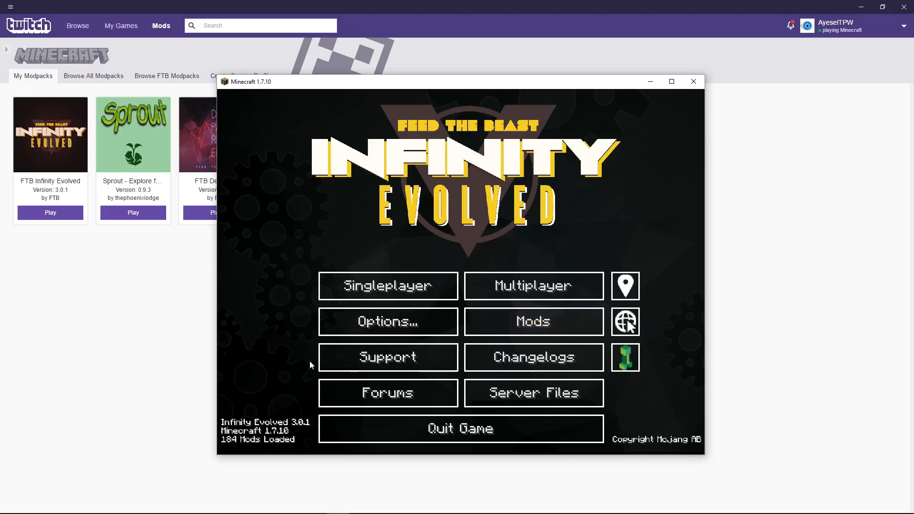
mouse_move(419, 278)
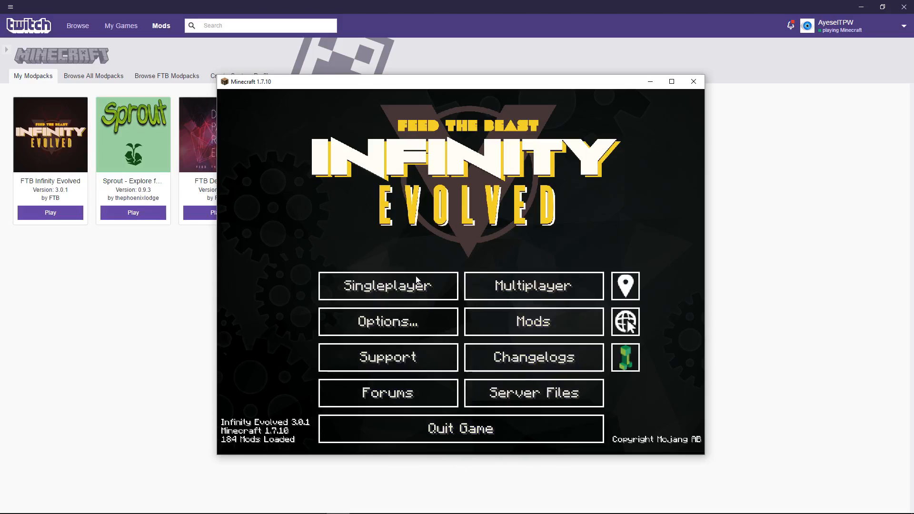
Step: View the list of 184 loaded mods, then close it back to the title screen
left_click(533, 322)
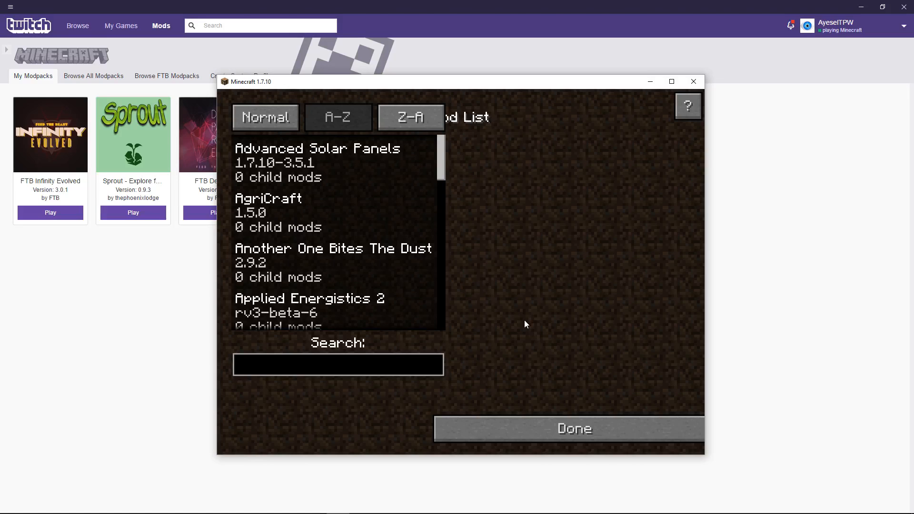
scroll("down", 3)
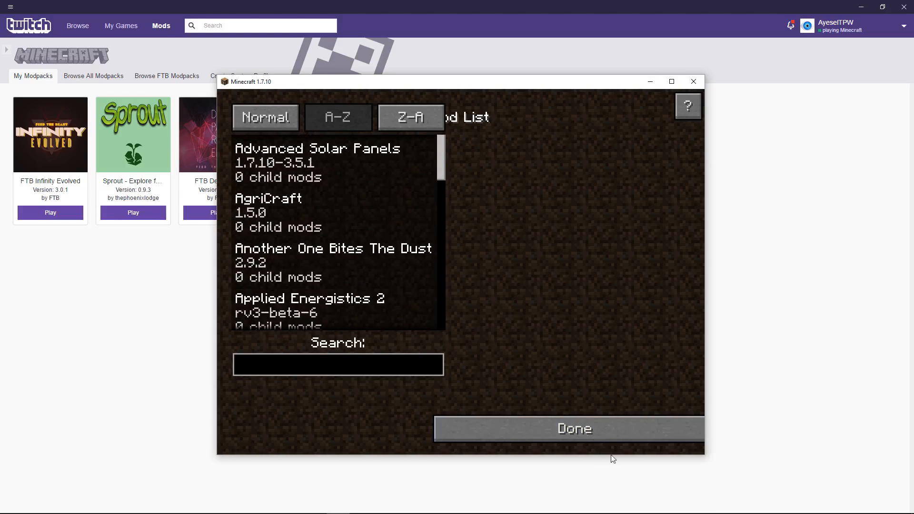
left_click(573, 429)
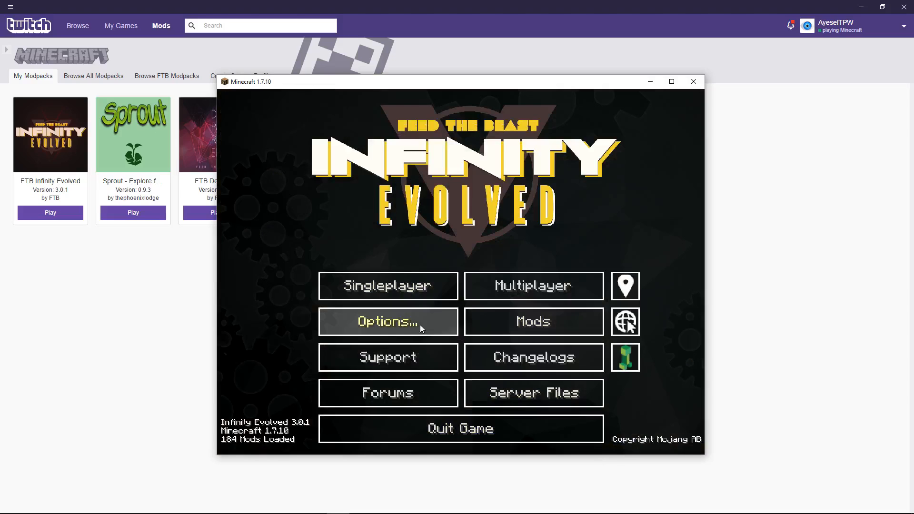
Step: In Music & Sounds options, set Music to OFF and Master Volume to 10%
left_click(388, 322)
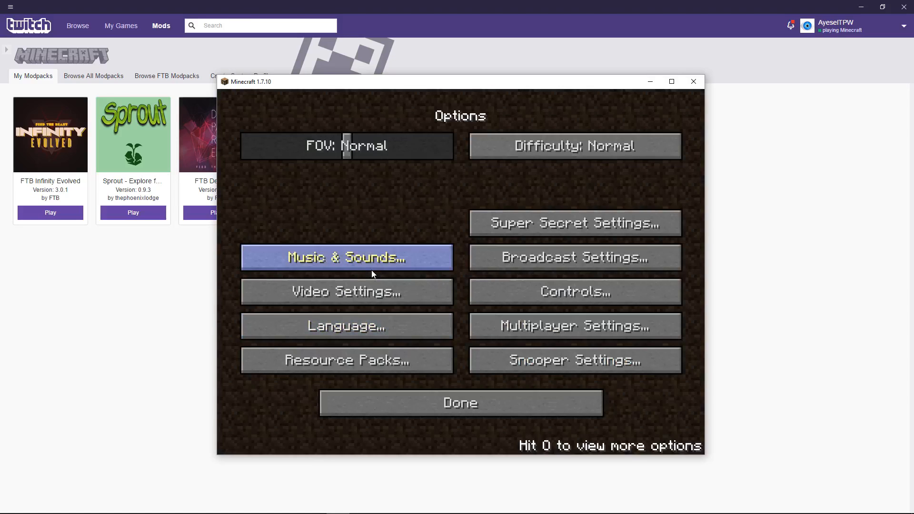
left_click(347, 257)
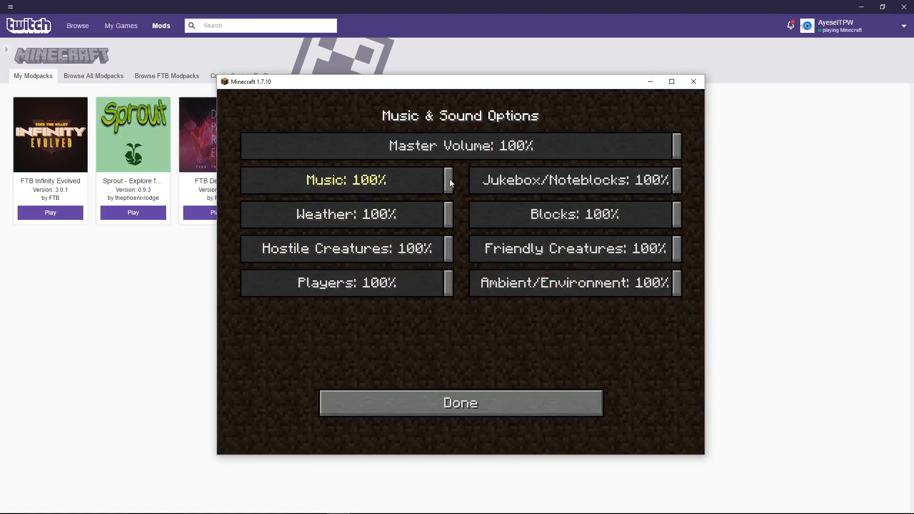
left_click_drag(444, 180, 244, 180)
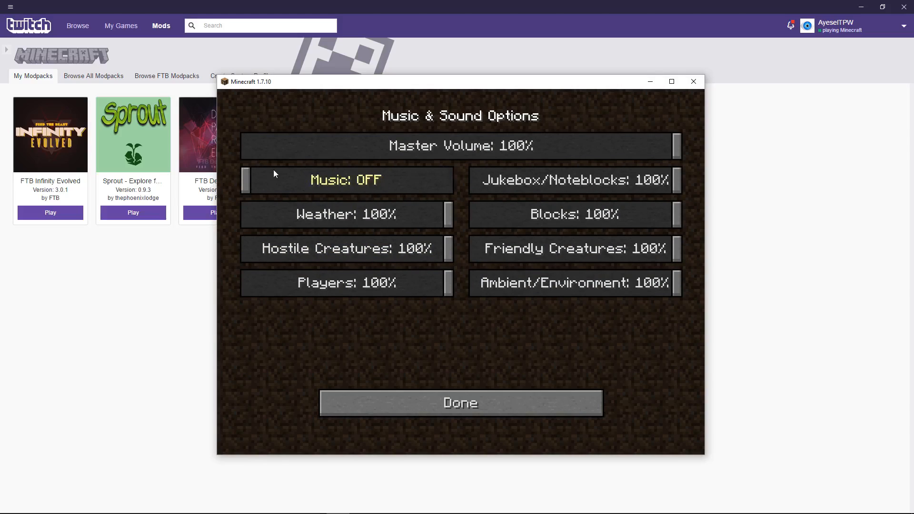
left_click_drag(672, 145, 417, 146)
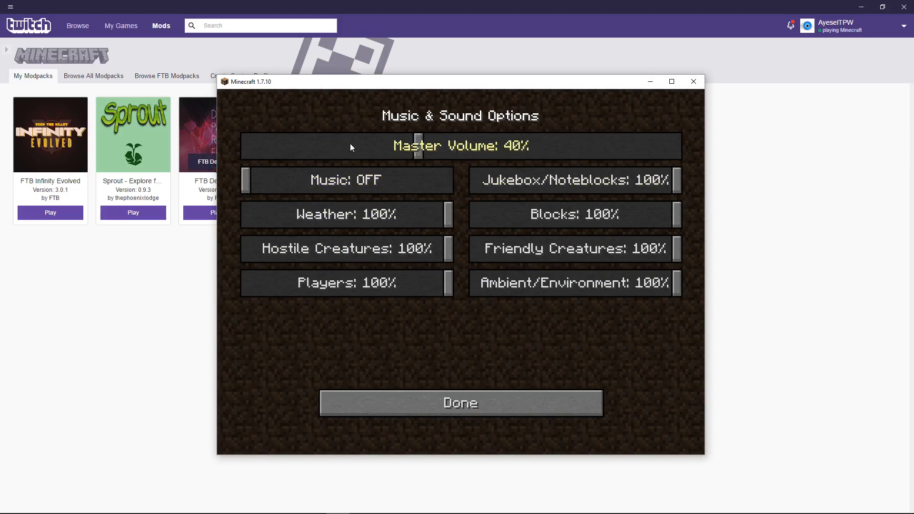
left_click_drag(417, 146, 292, 146)
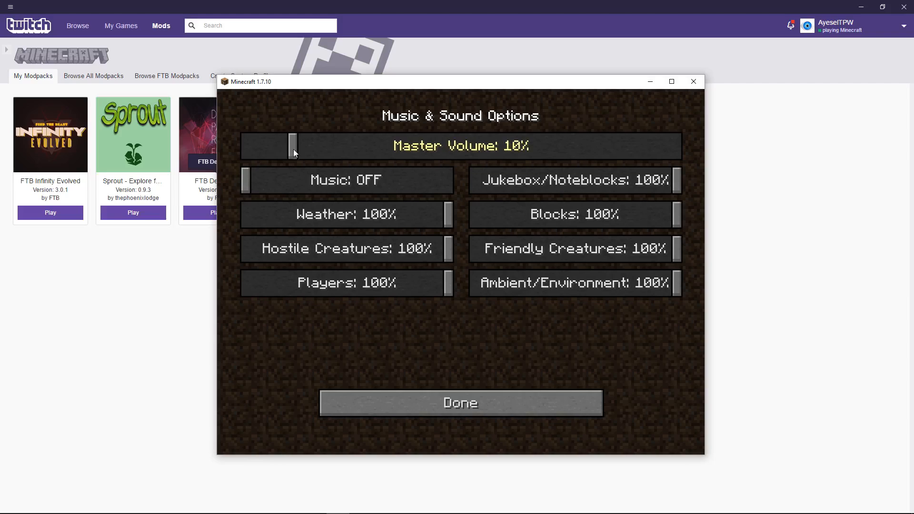
mouse_move(459, 216)
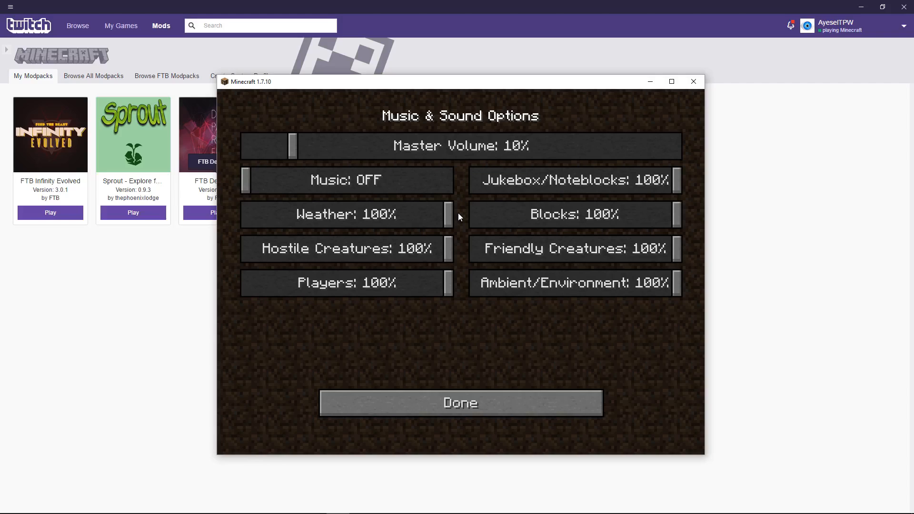
mouse_move(902, 463)
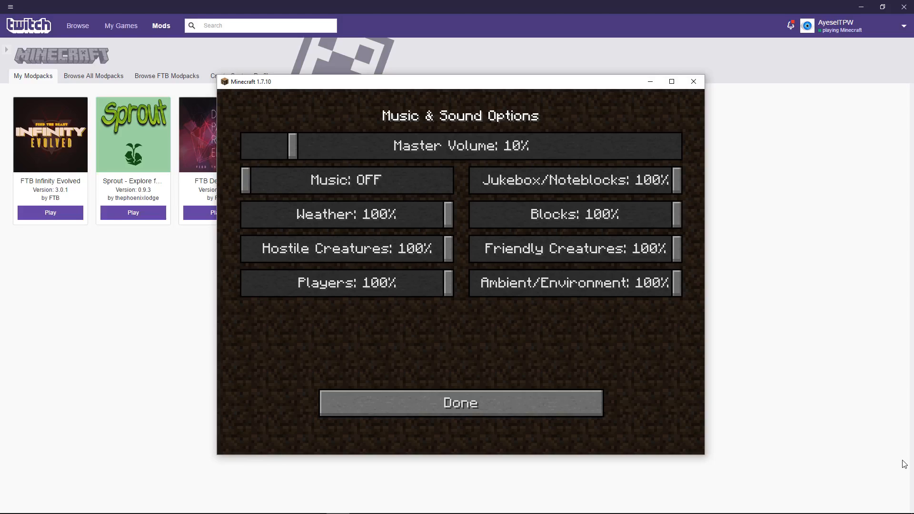
mouse_move(513, 203)
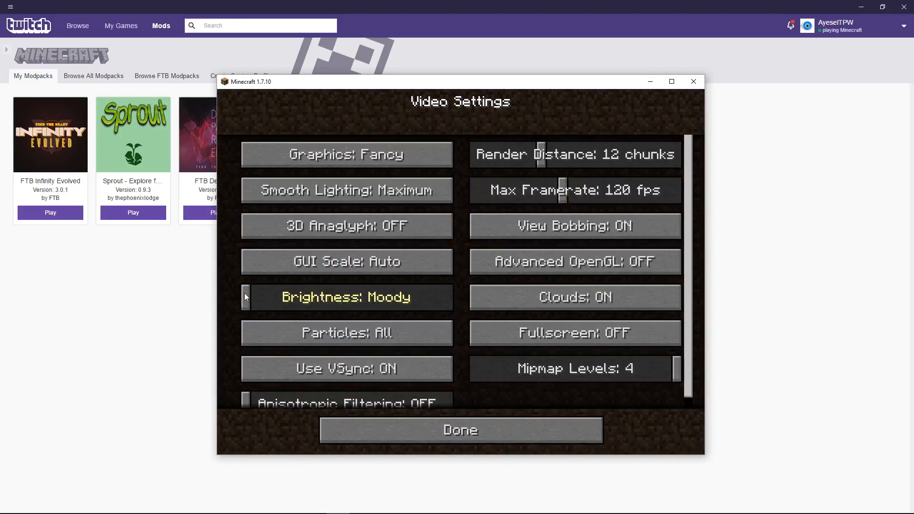
Step: Set Minecraft brightness to +53%, then close Video Settings and Options to the title screen
left_click_drag(244, 297, 447, 297)
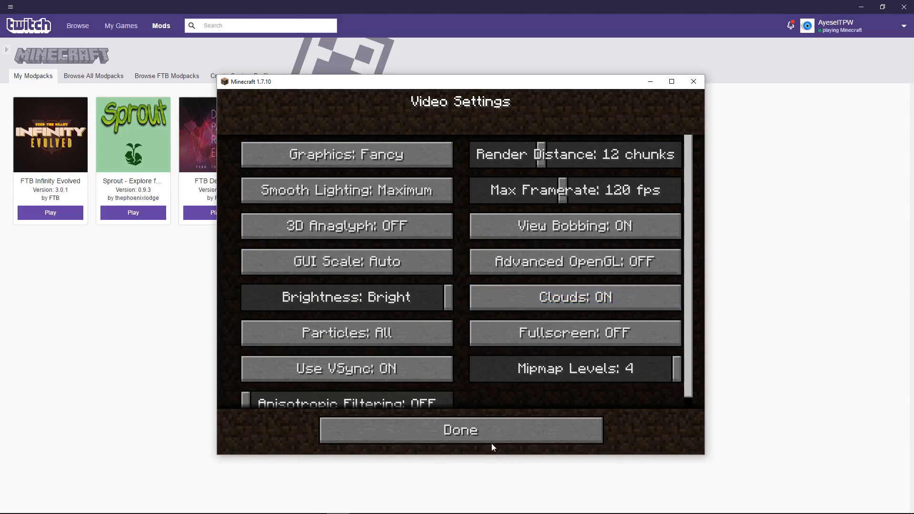
left_click(460, 430)
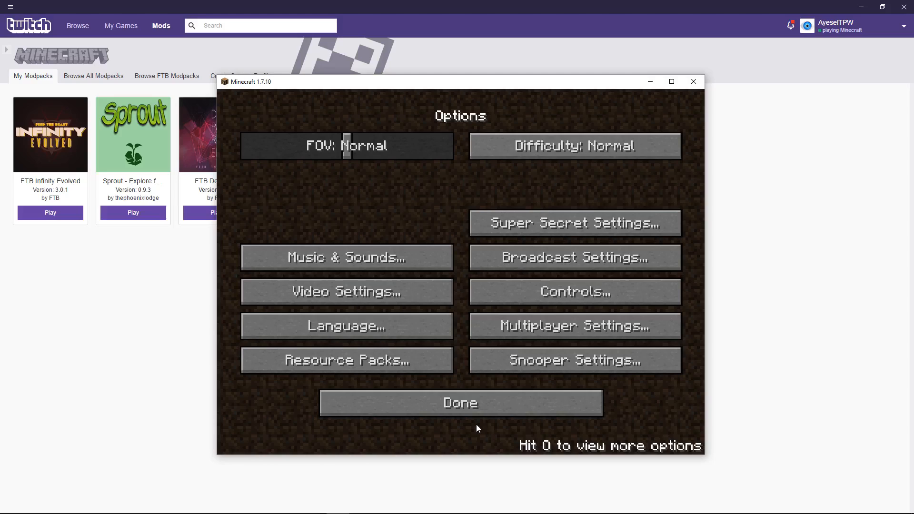
mouse_move(463, 428)
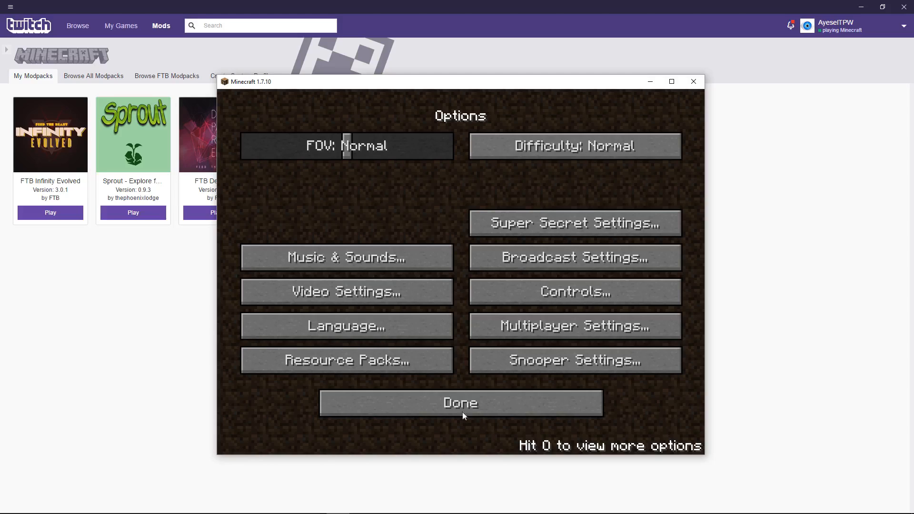
mouse_move(336, 301)
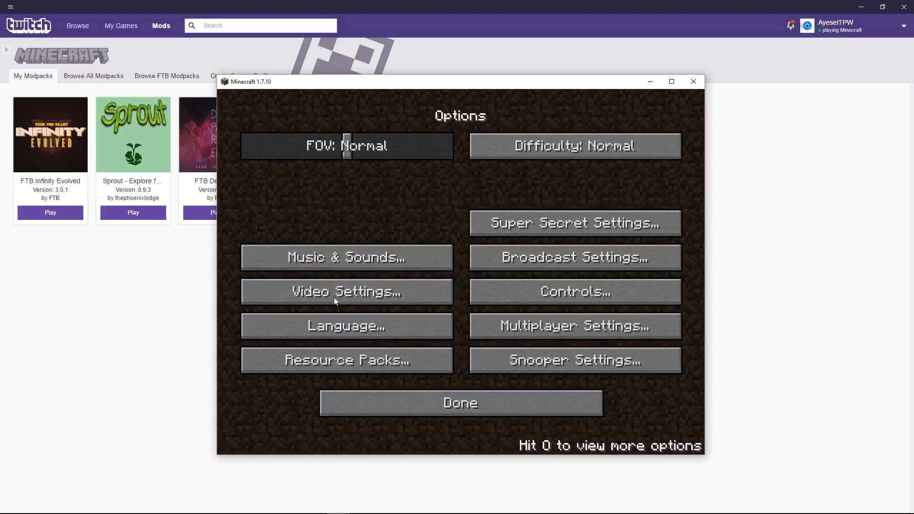
left_click(347, 291)
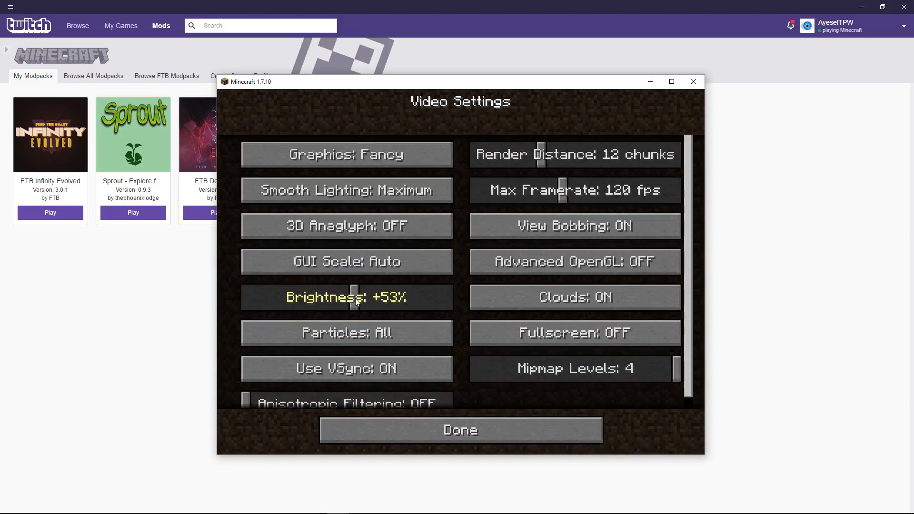
left_click(460, 430)
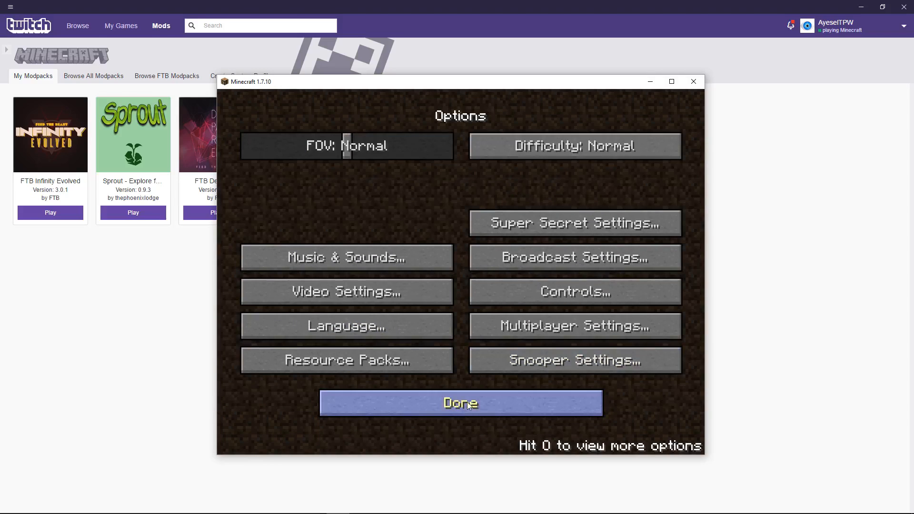
left_click(461, 402)
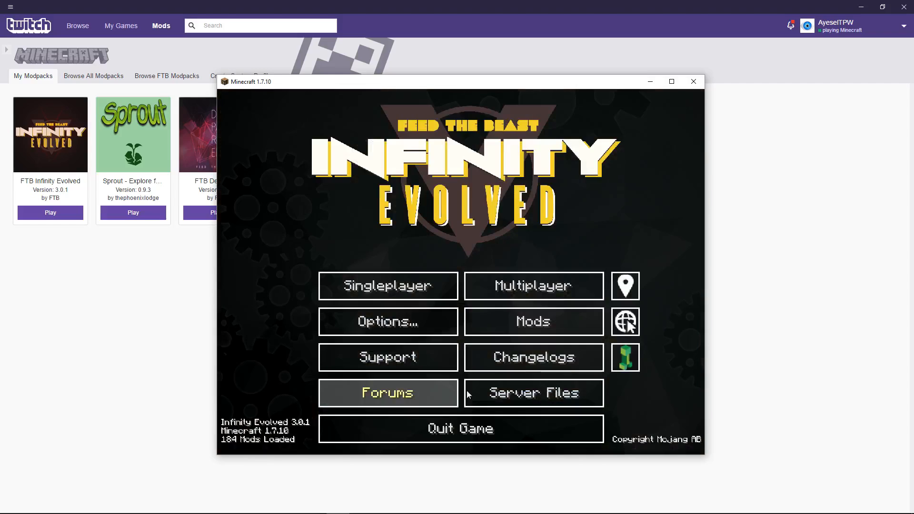
mouse_move(503, 331)
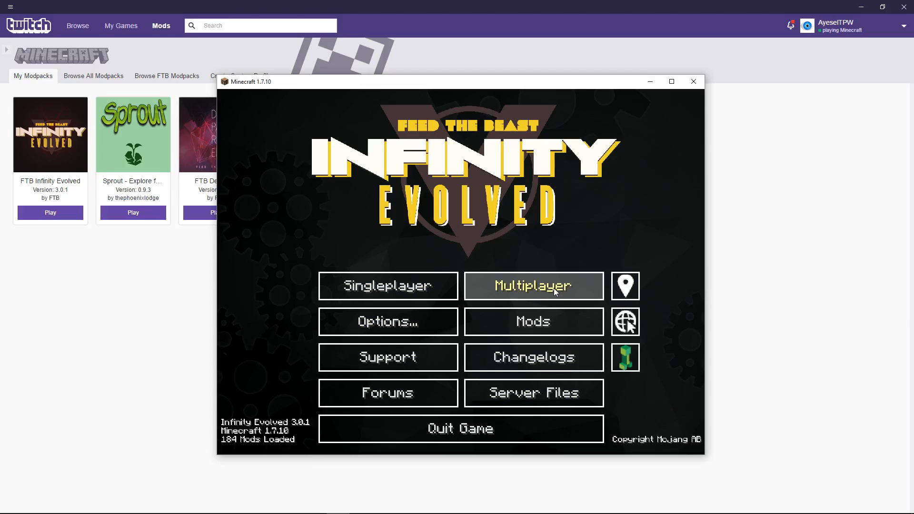
Step: From Multiplayer, add a server named Community Built with address mc.communitybuilt.net
left_click(534, 285)
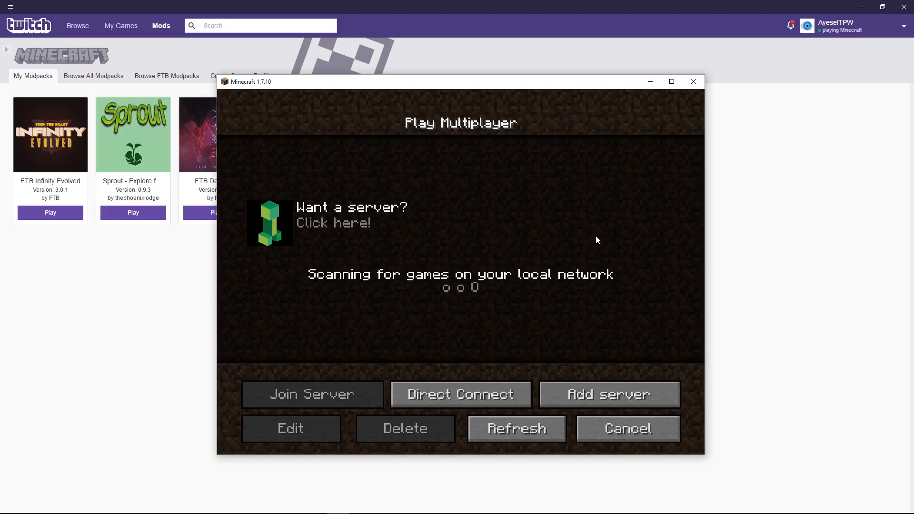
mouse_move(328, 298)
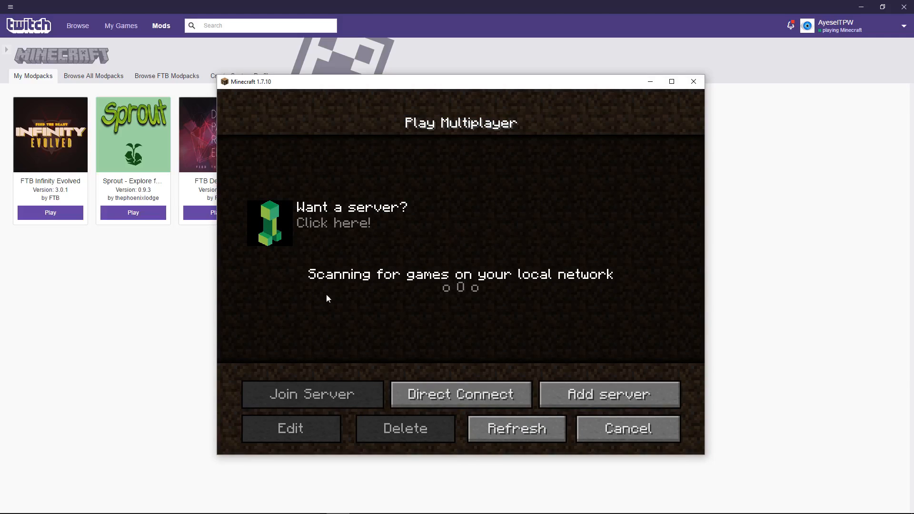
mouse_move(481, 397)
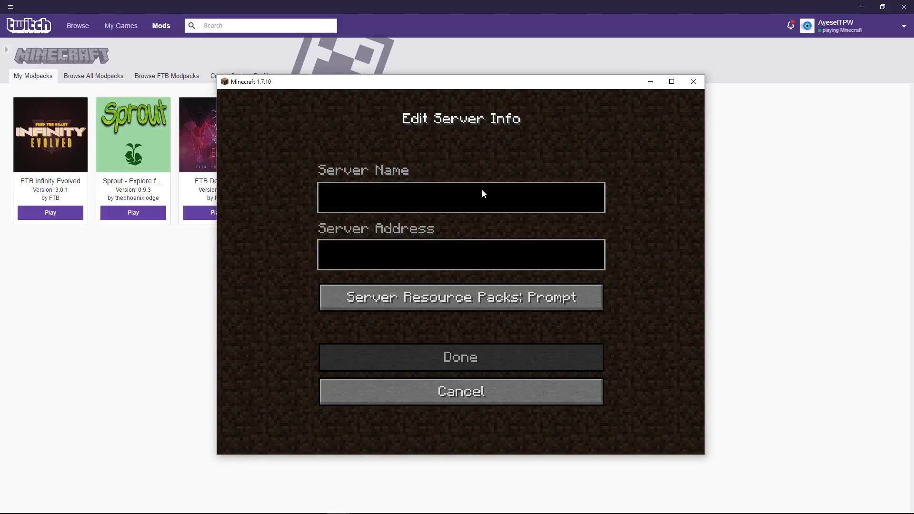
type("Community Built")
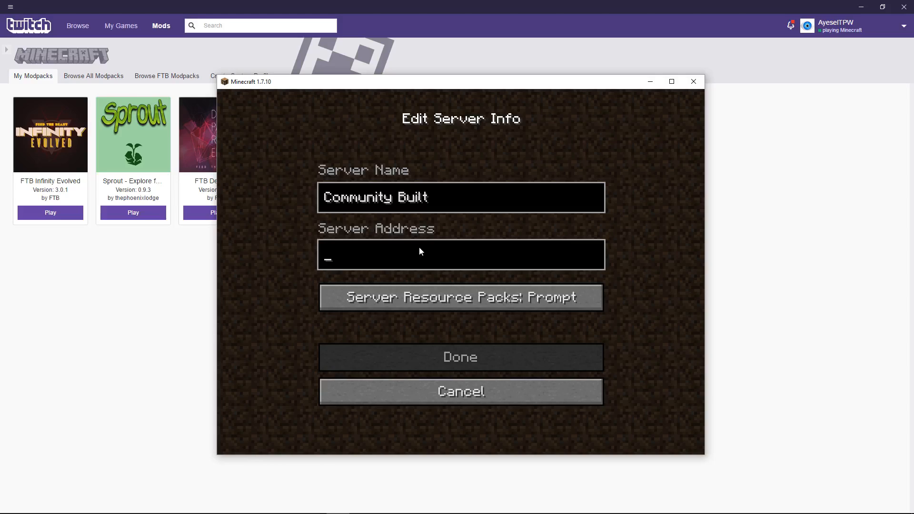
type("mc")
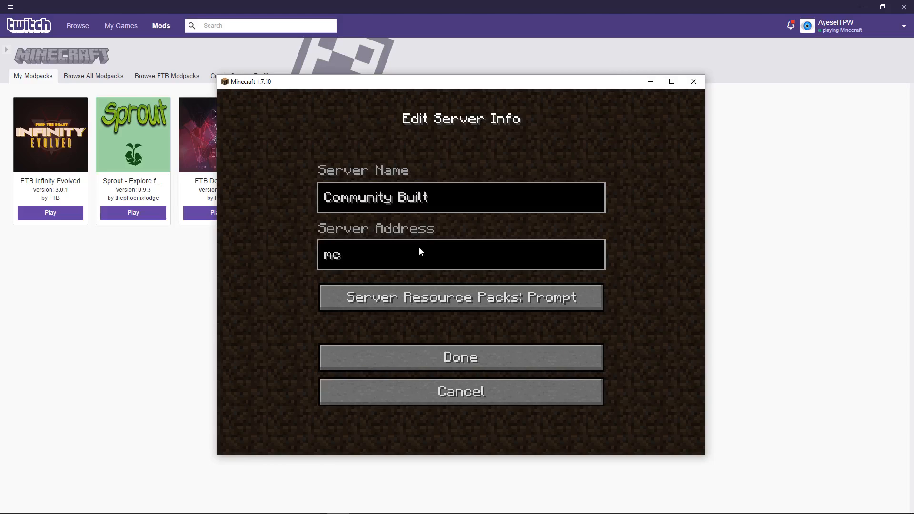
type(".communitybuilt")
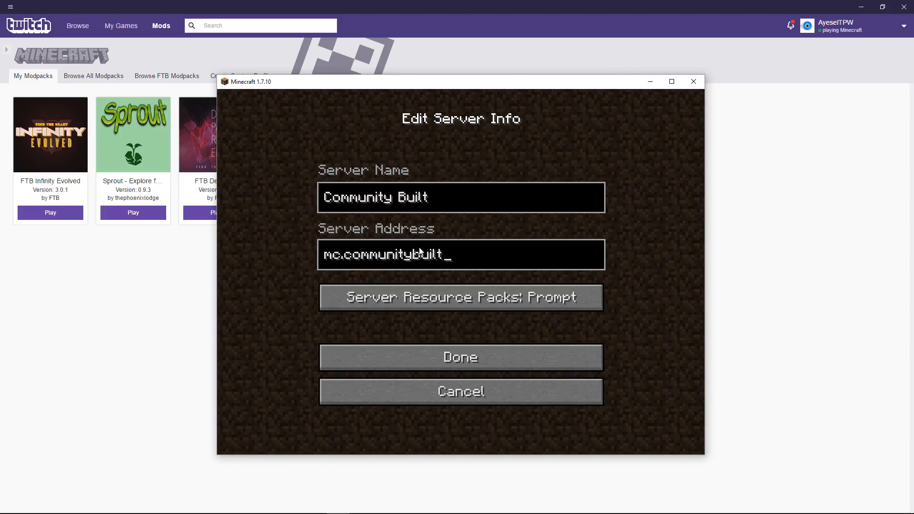
type(".net")
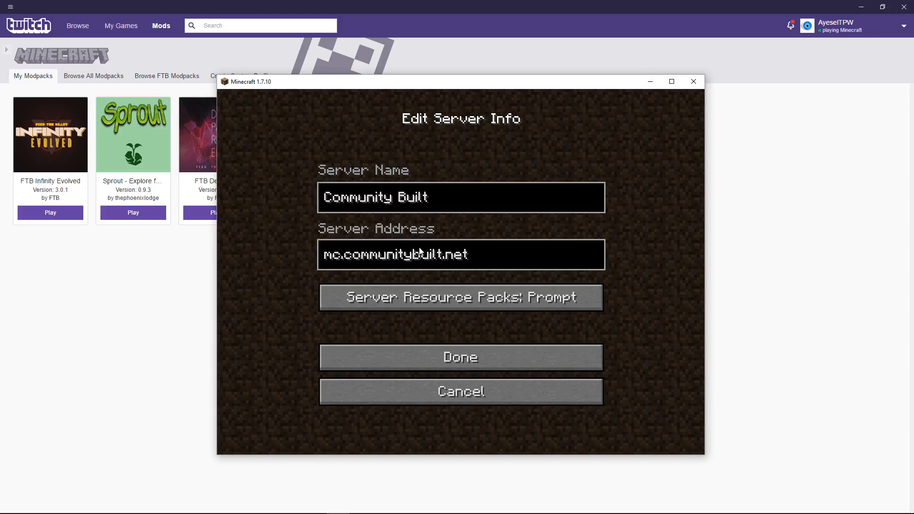
left_click(460, 256)
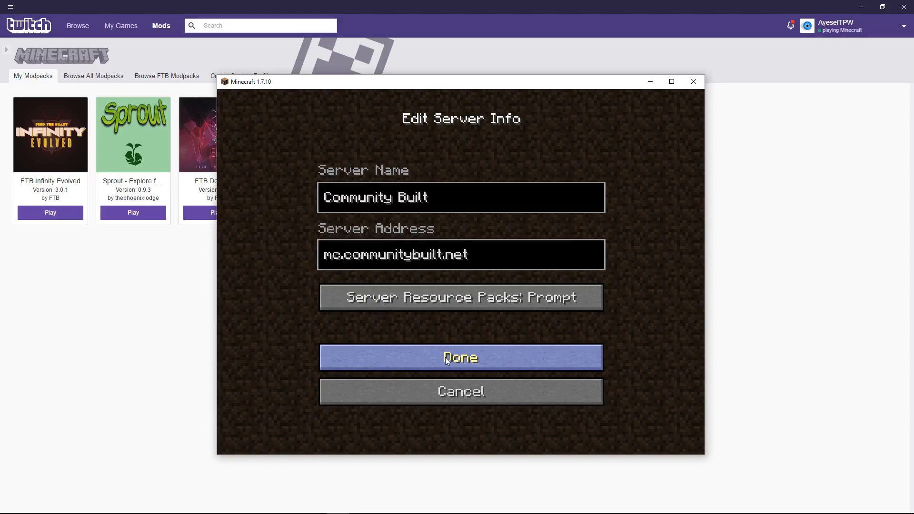
left_click(460, 356)
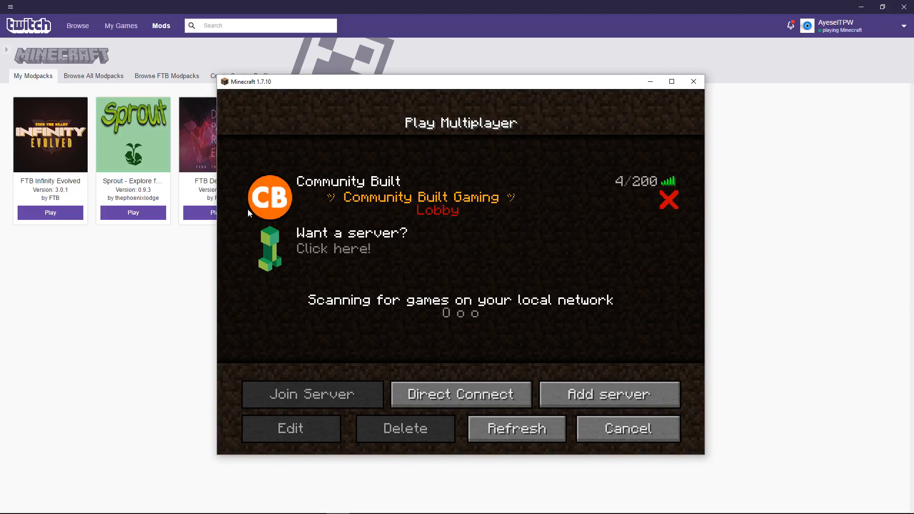
mouse_move(500, 208)
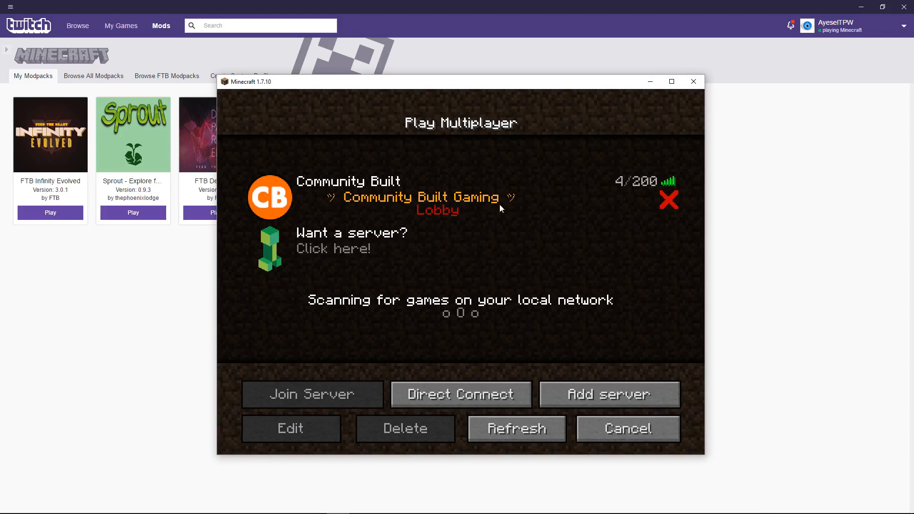
mouse_move(441, 294)
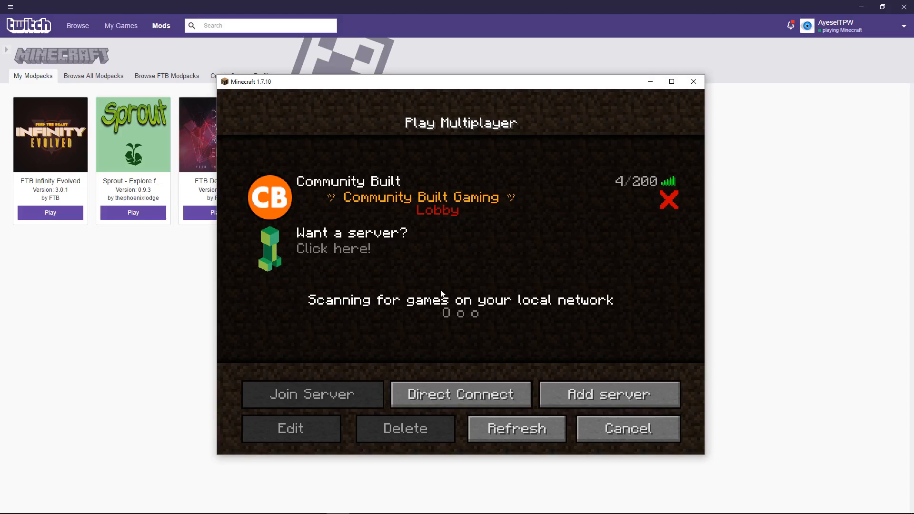
mouse_move(588, 393)
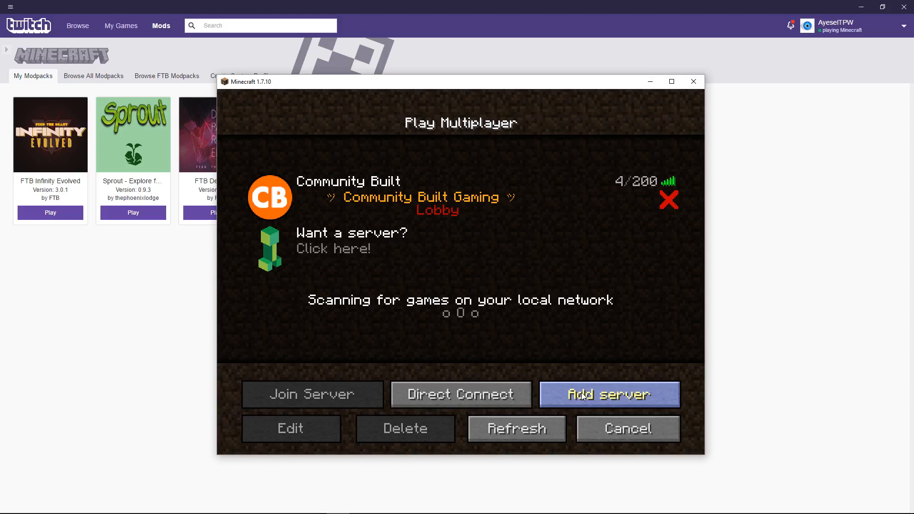
Step: Add a second server named 'Community Built' with address inf.communitybuilt.net
left_click(611, 394)
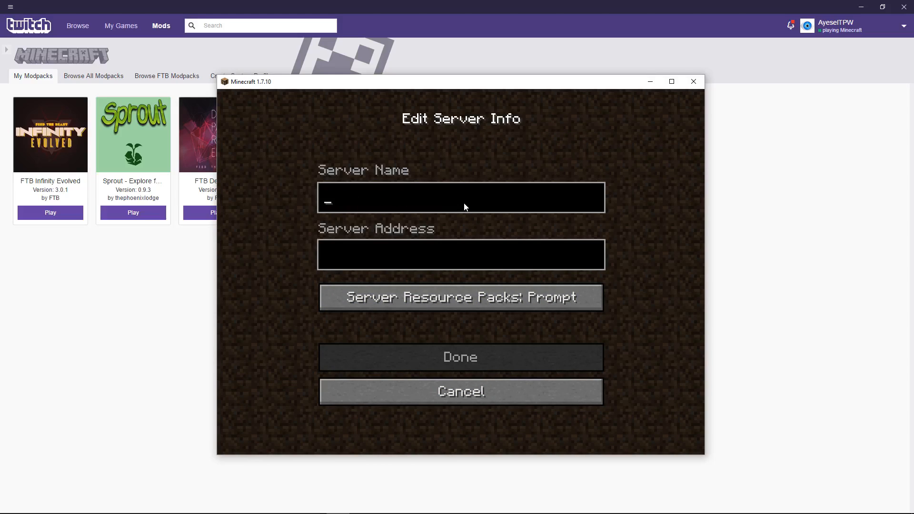
type("Community")
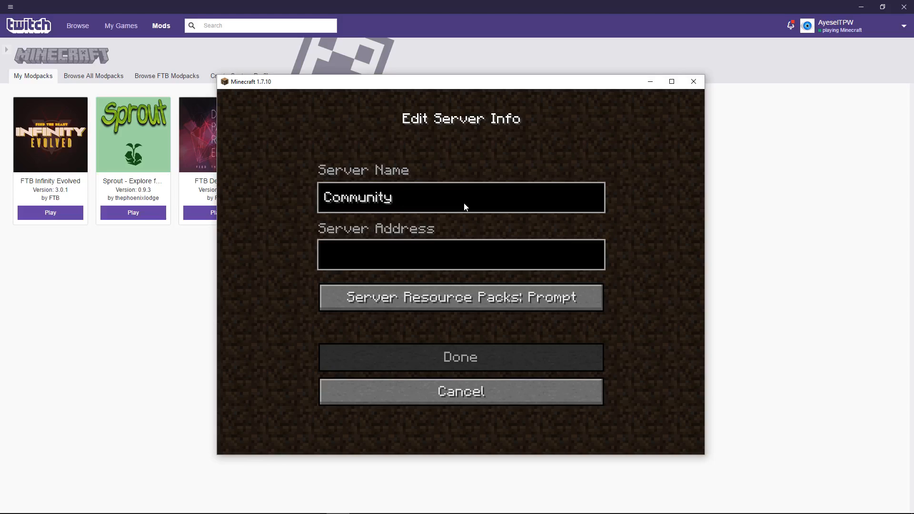
type("Built")
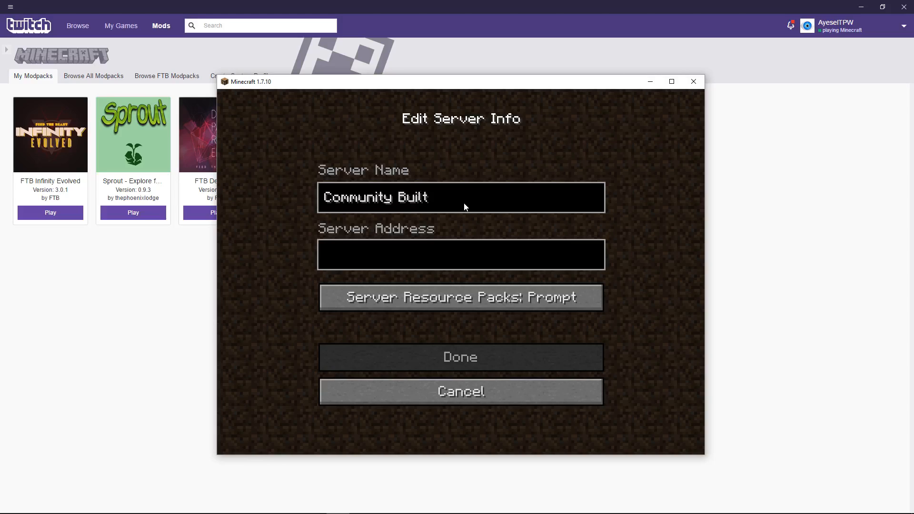
type("i")
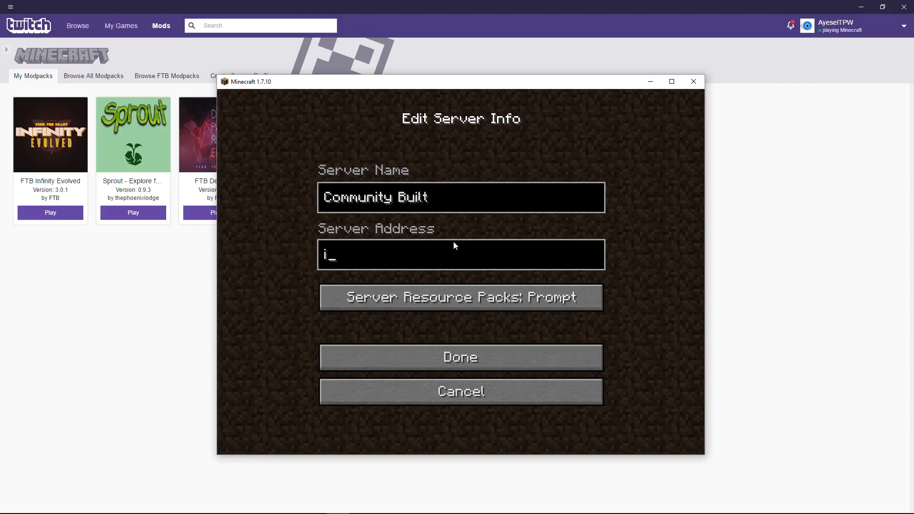
type("nf.community")
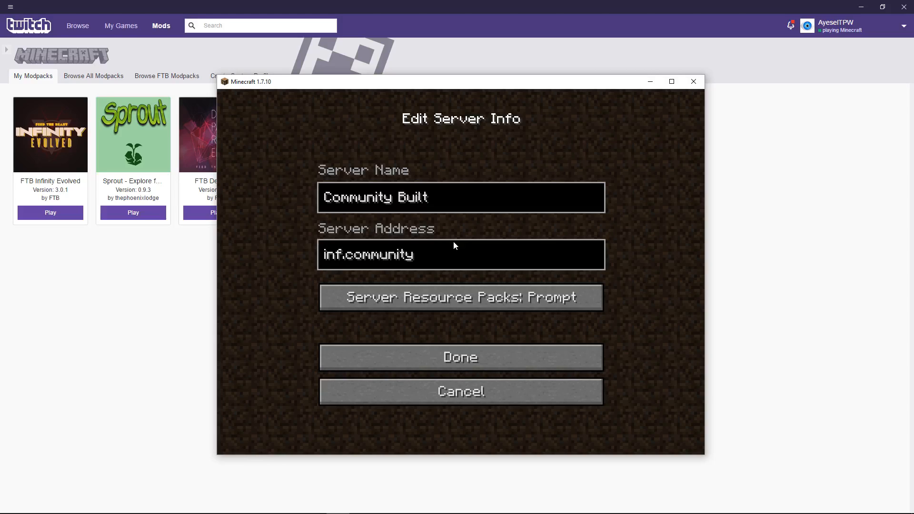
type("built")
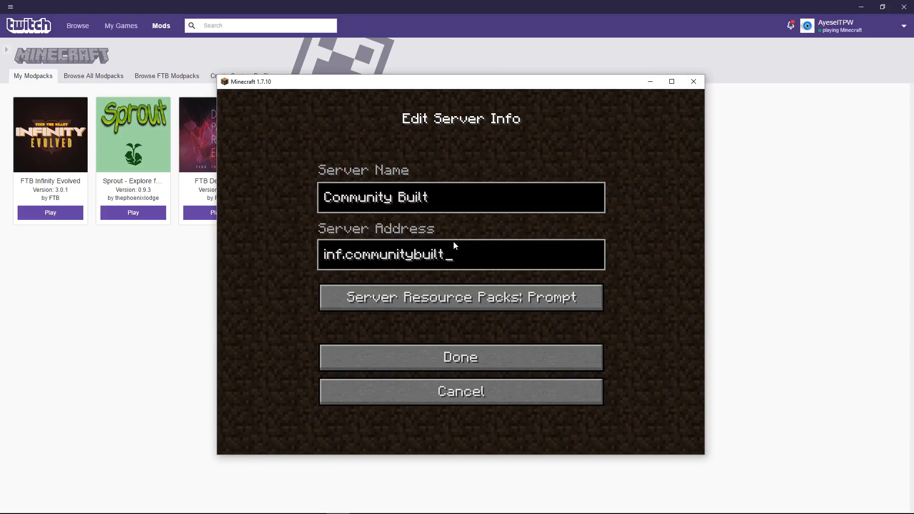
type(".net")
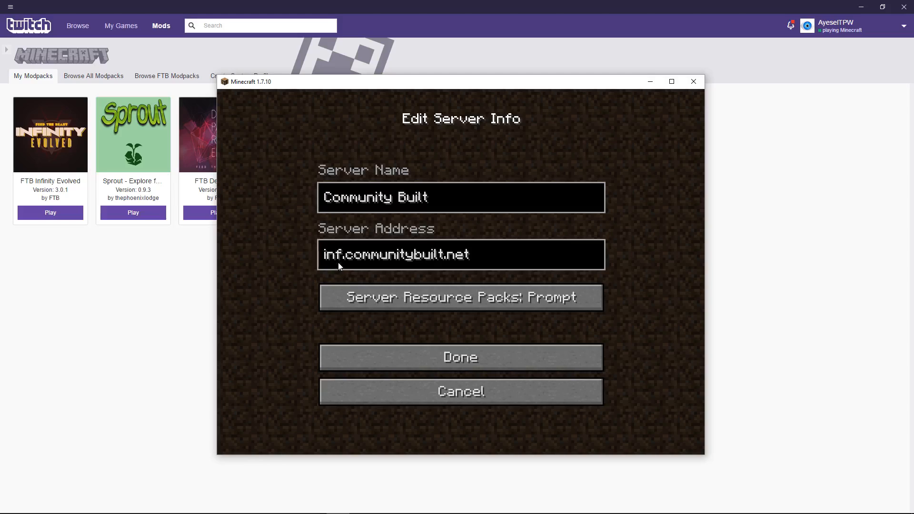
left_click(461, 254)
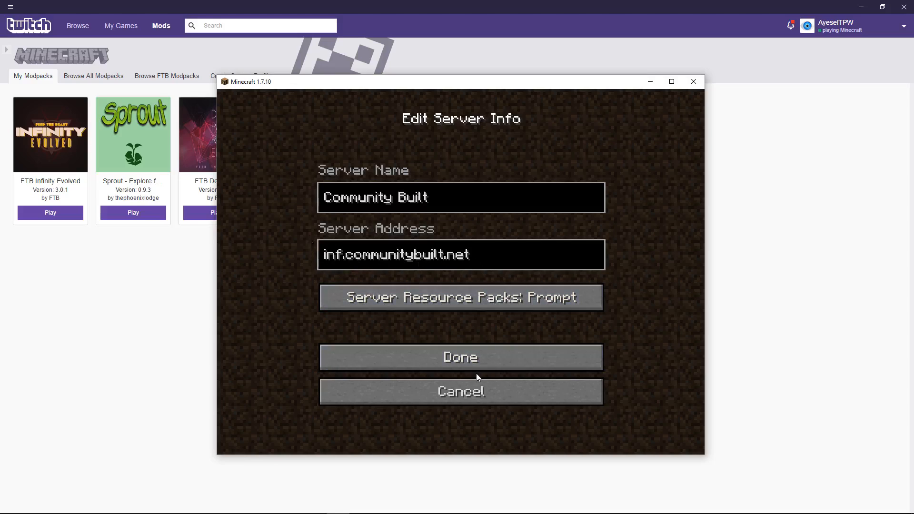
left_click(461, 356)
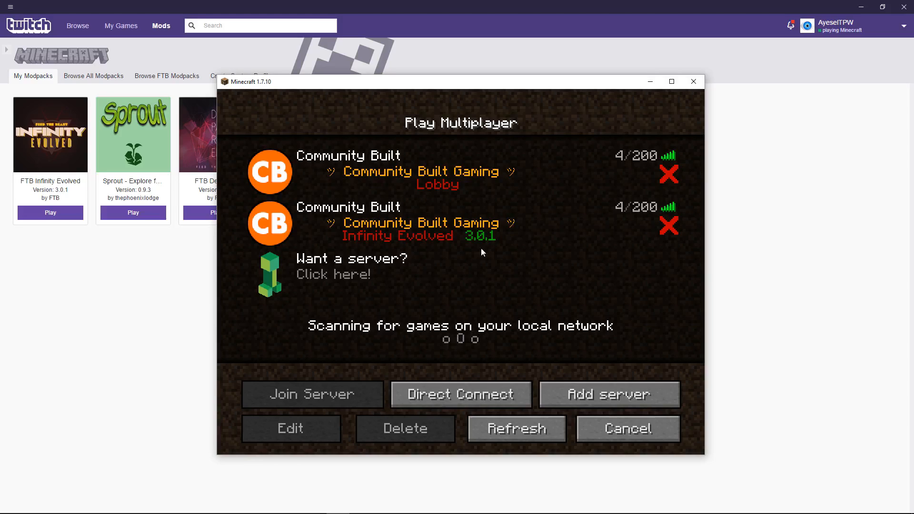
mouse_move(529, 251)
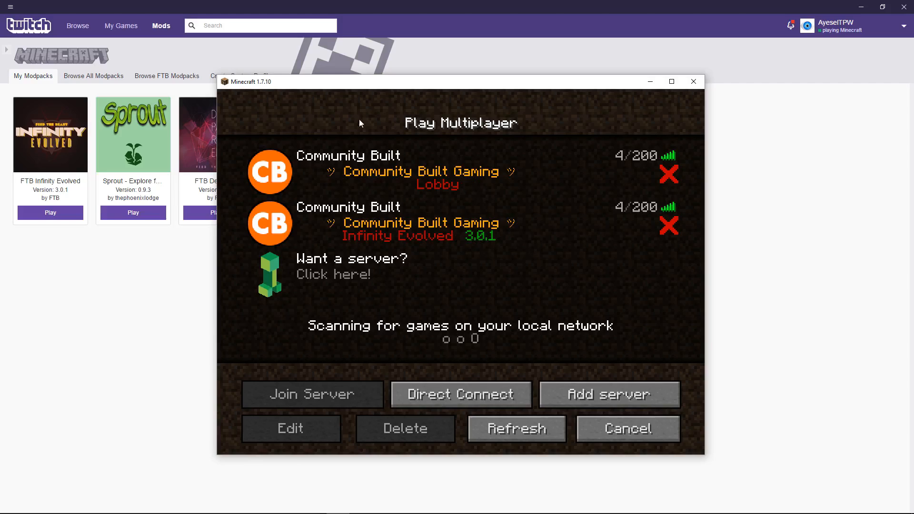
mouse_move(266, 173)
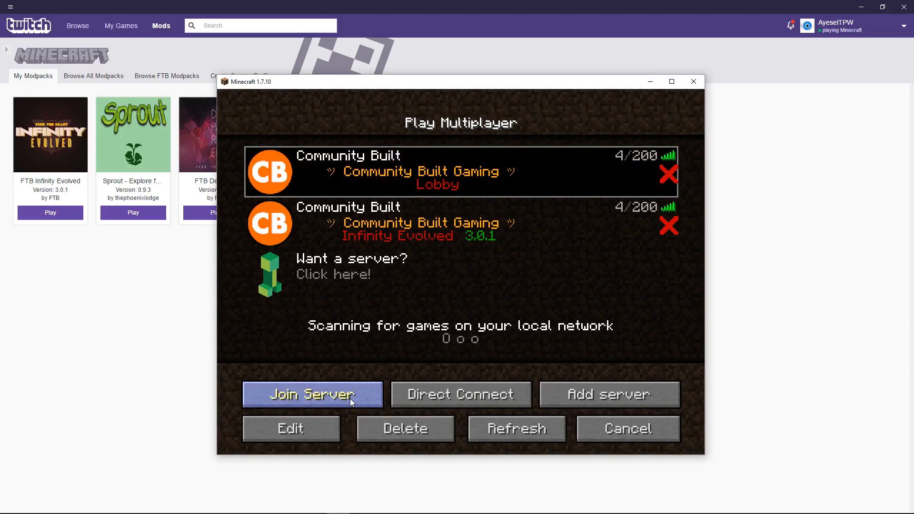
Step: Join the Community Built Lobby server and head toward the Infinity Evolved portal
left_click(312, 394)
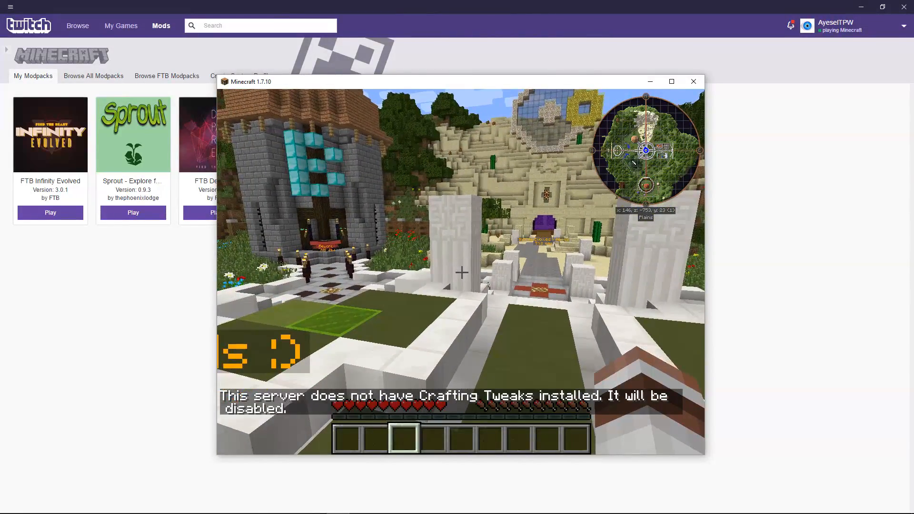
left_click(671, 81)
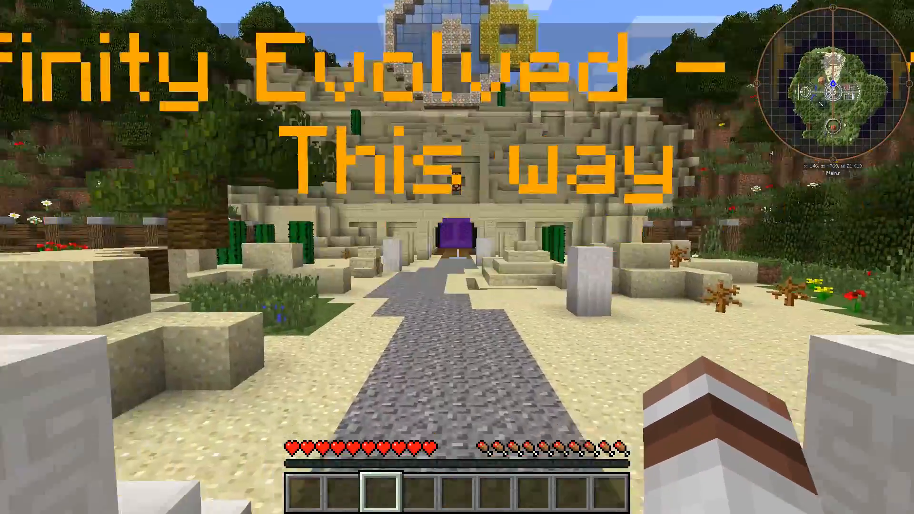
mouse_move(456, 256)
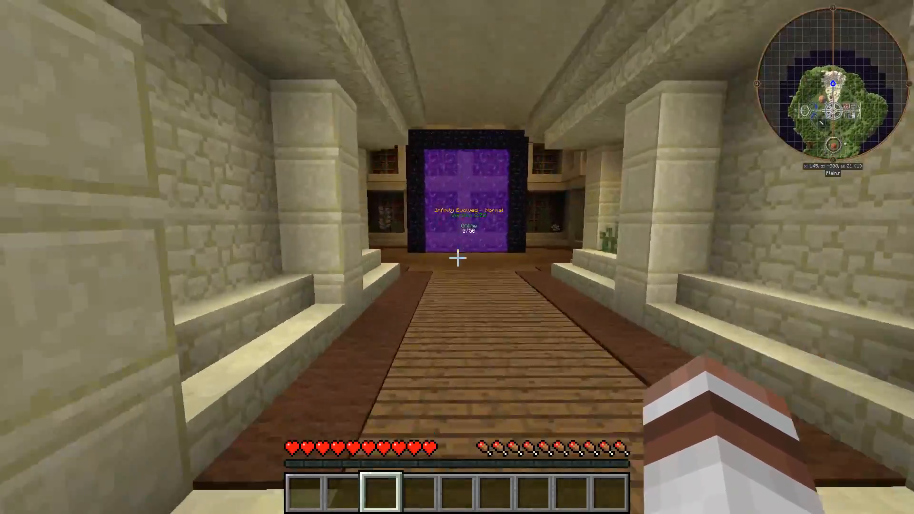
mouse_move(457, 257)
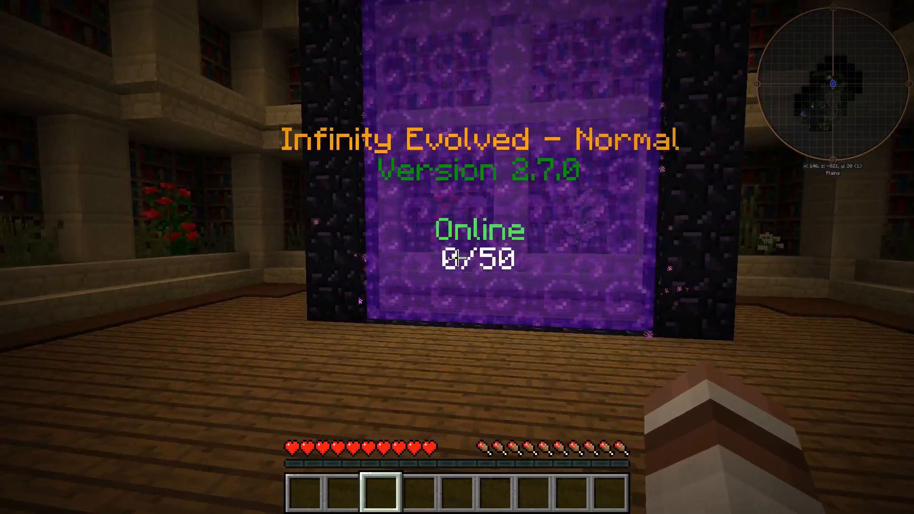
mouse_move(458, 258)
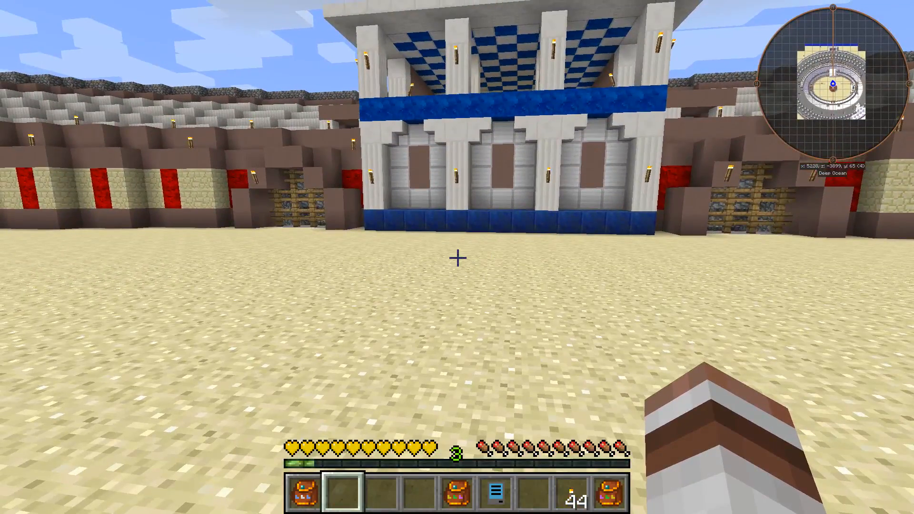
Step: Run /spawn, explore the spawn buildings, and pause to the Game menu
type("/spa")
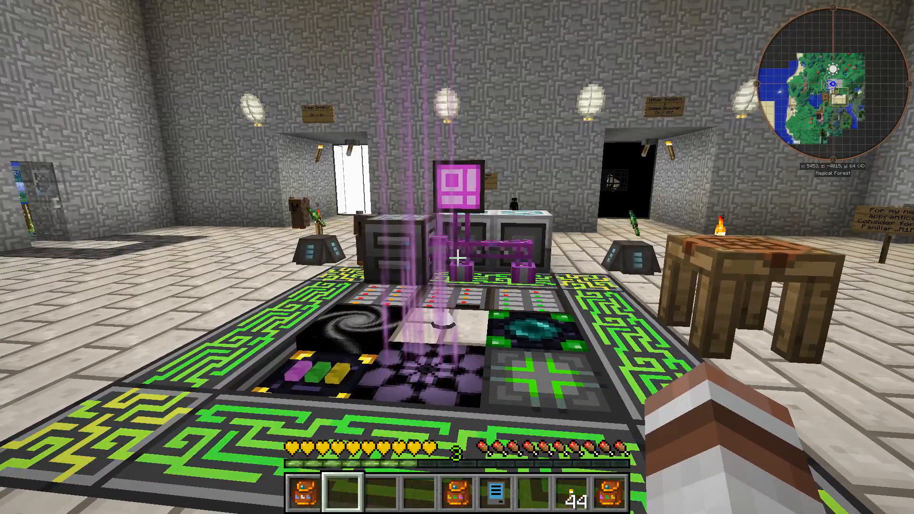
key("Escape")
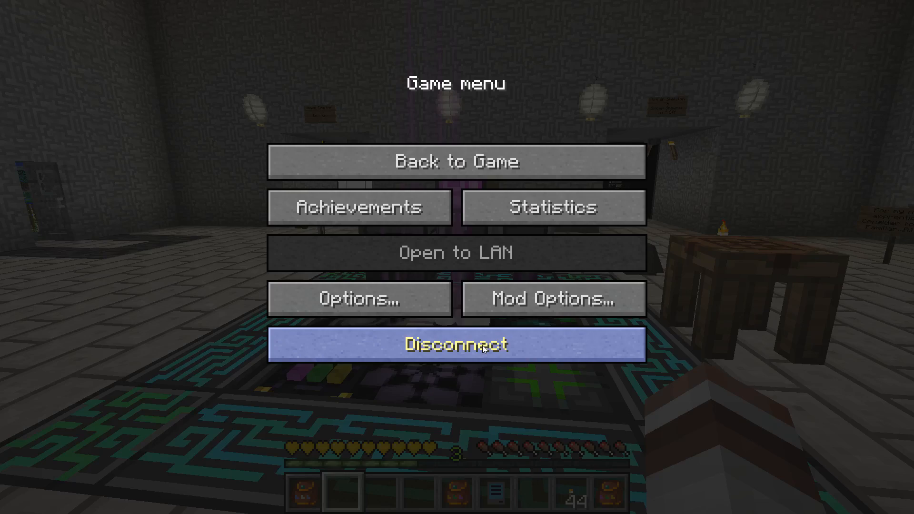
Step: Disconnect from the server, visit the multiplayer list, and return to the title screen
left_click(481, 345)
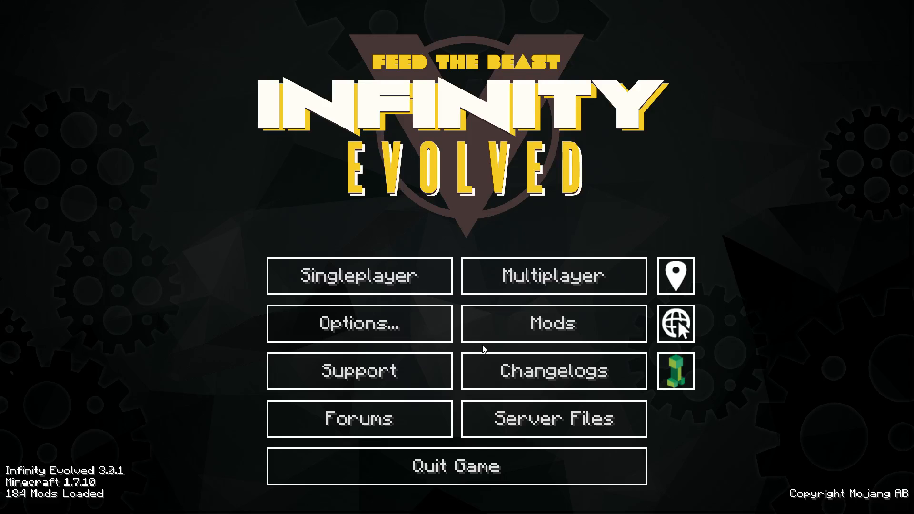
left_click(555, 276)
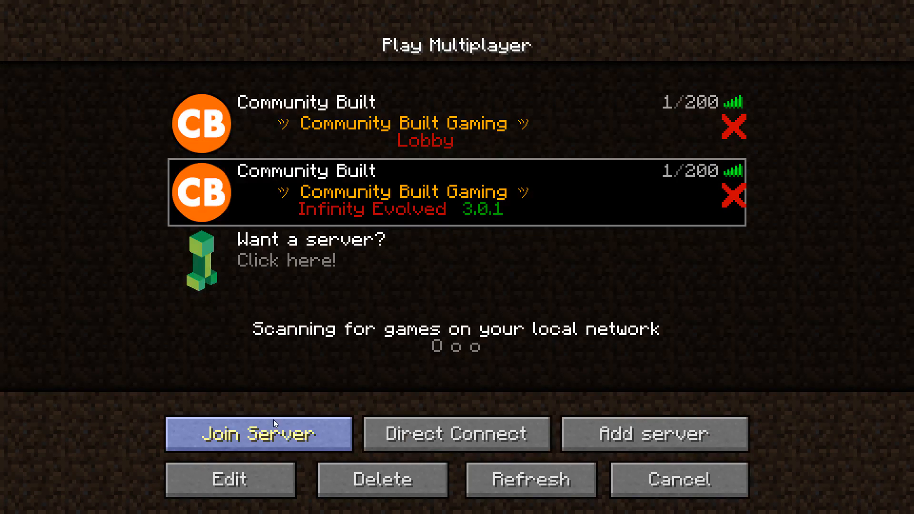
left_click(258, 434)
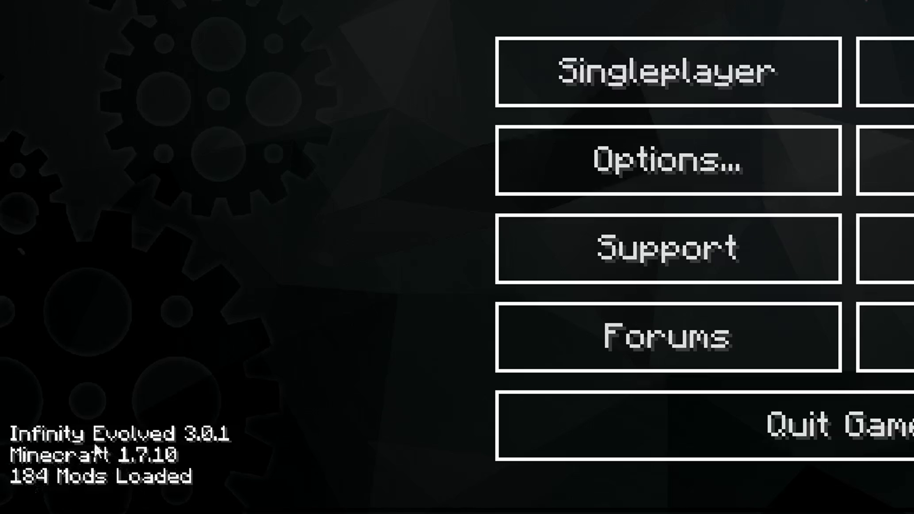
mouse_move(192, 455)
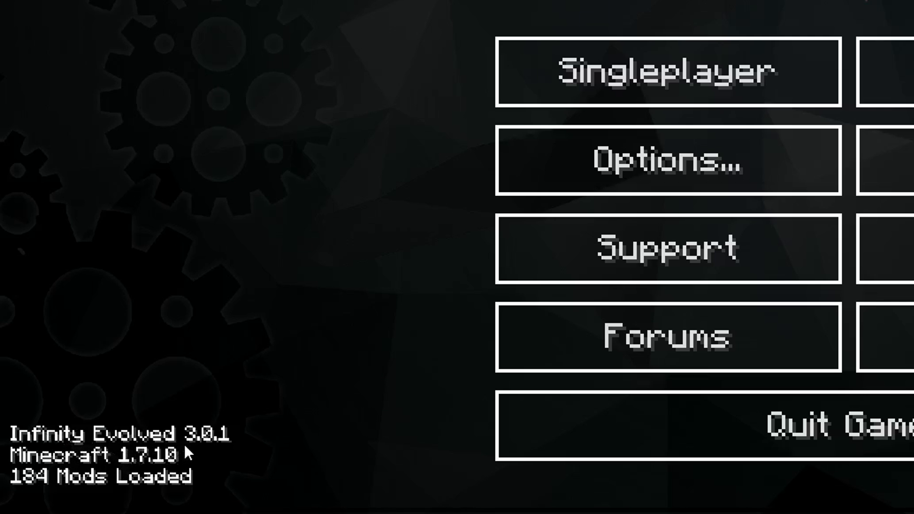